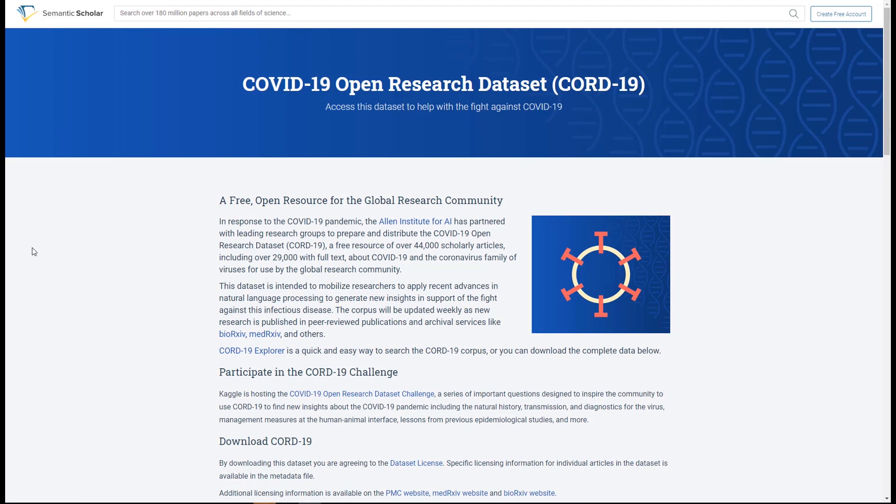
{"action": "mouse_move", "coordinate": [90, 248]}
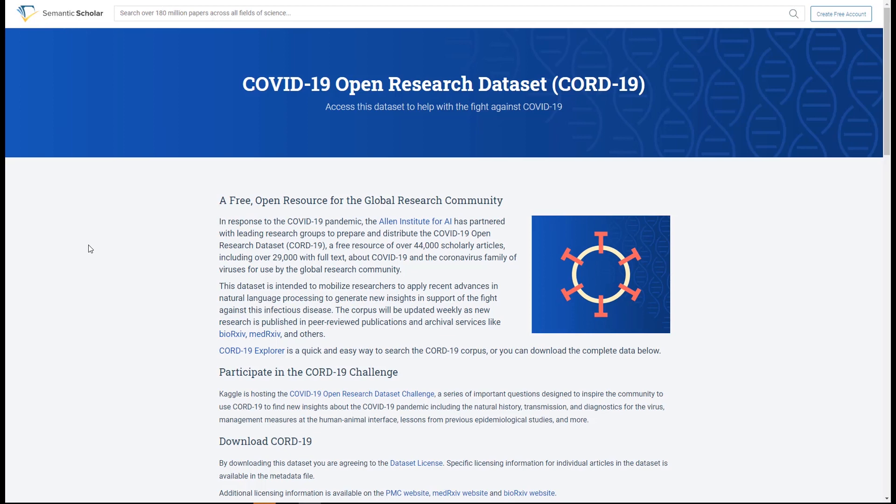
{"action": "mouse_move", "coordinate": [122, 247]}
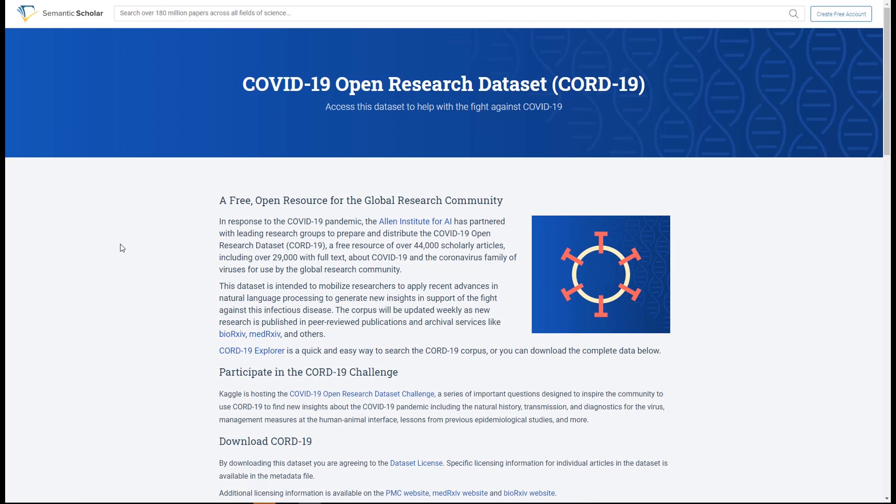
{"action": "mouse_move", "coordinate": [128, 248]}
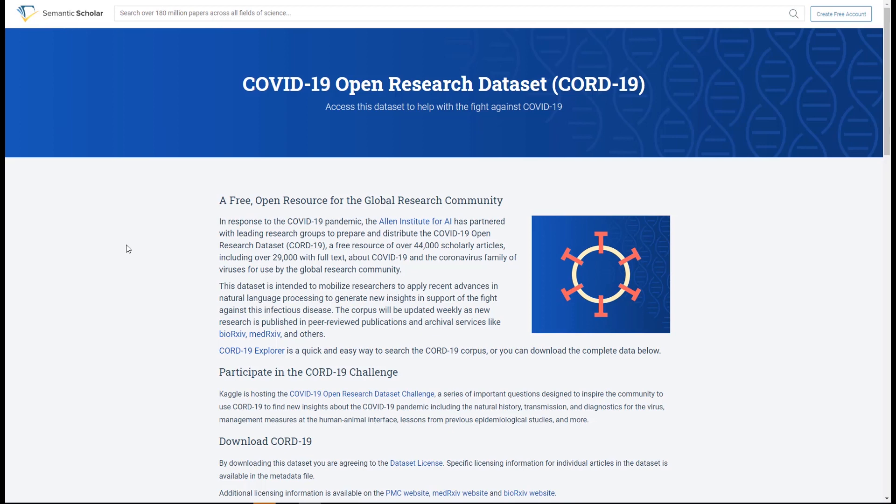
{"action": "mouse_move", "coordinate": [142, 241]}
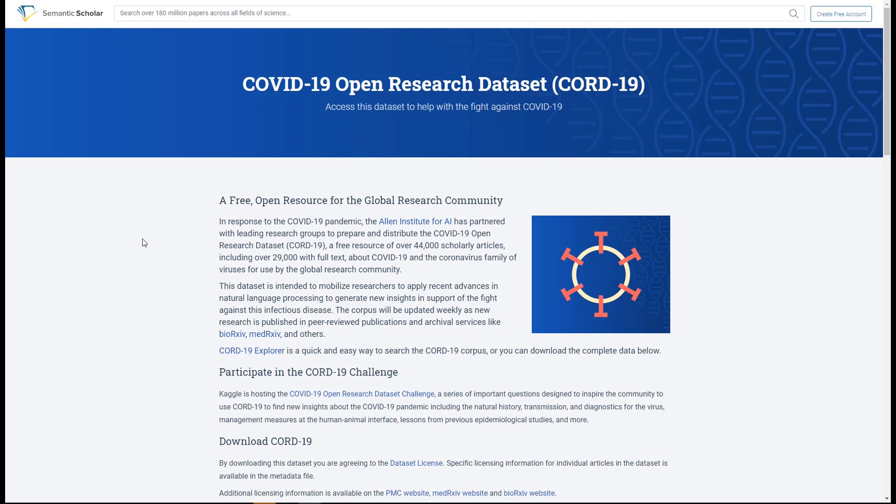
{"action": "mouse_move", "coordinate": [149, 240]}
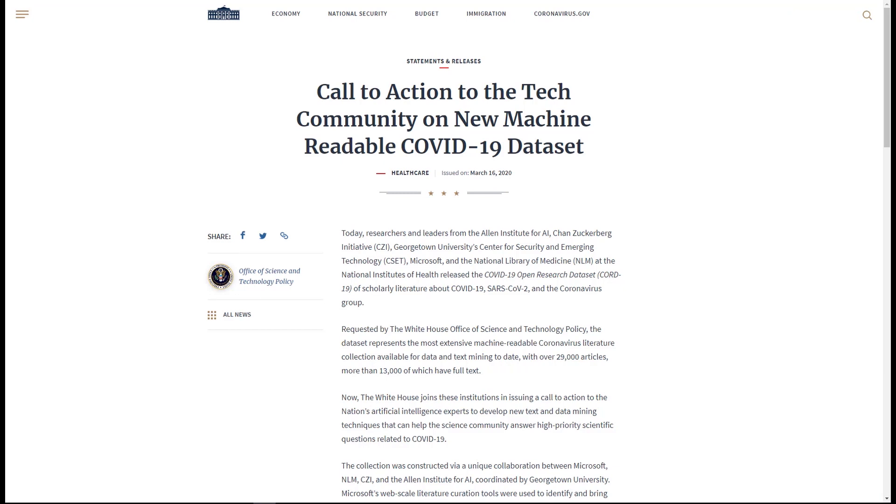
{"action": "mouse_move", "coordinate": [335, 82]}
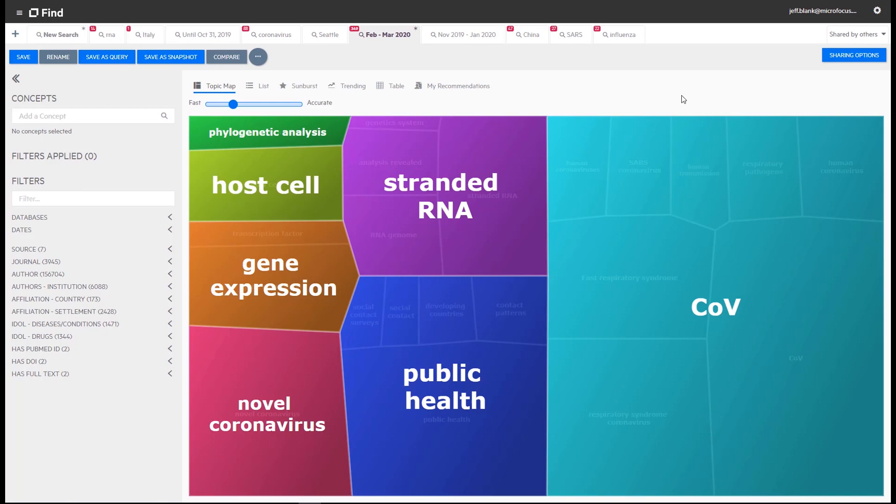
{"action": "mouse_move", "coordinate": [814, 20]}
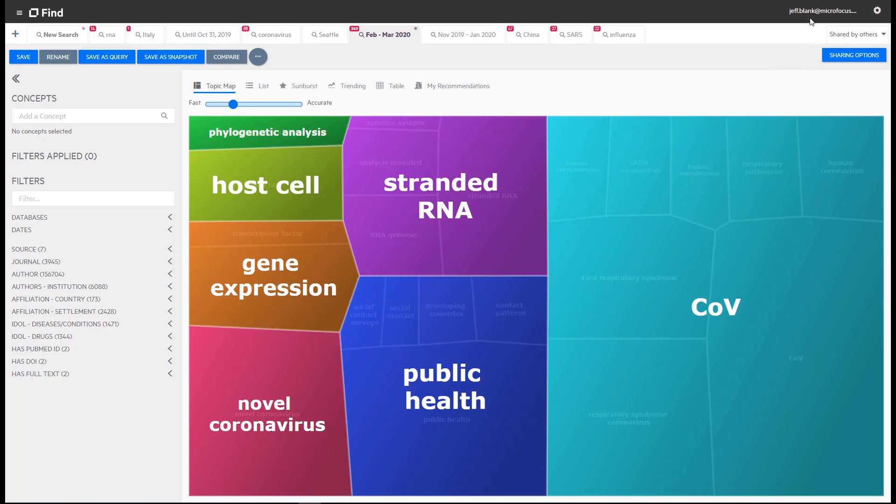
{"action": "mouse_move", "coordinate": [196, 134]}
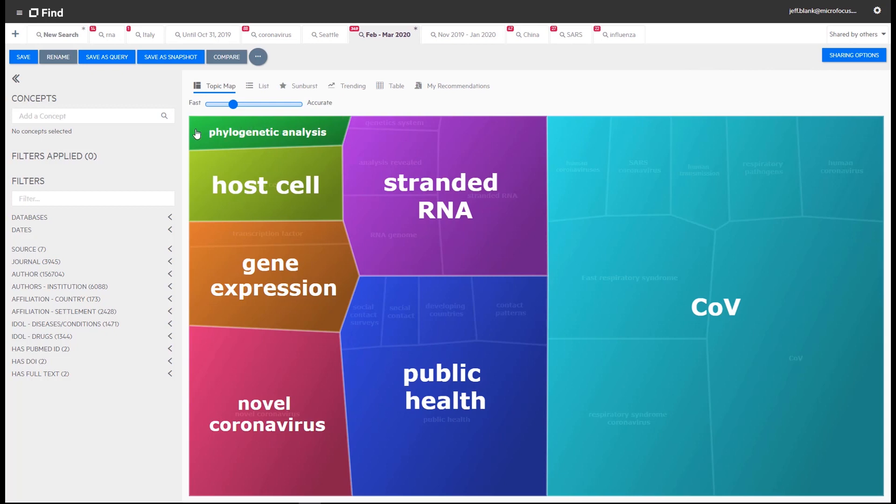
{"action": "mouse_move", "coordinate": [56, 141]}
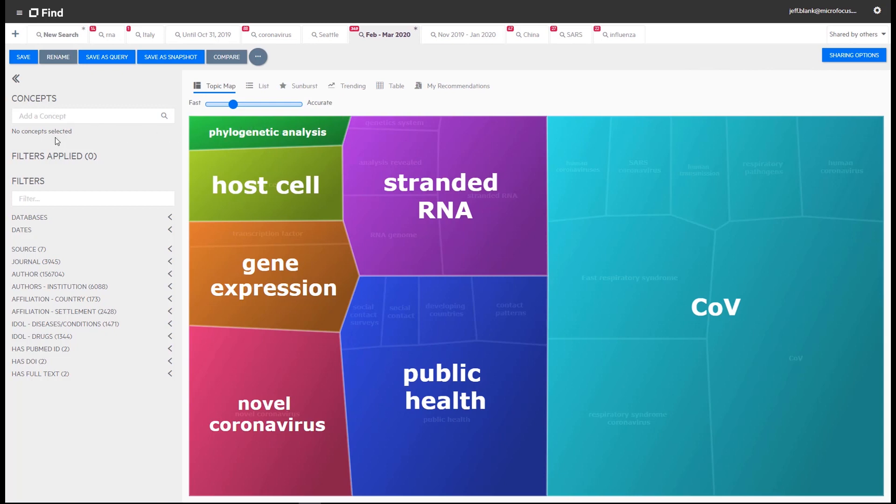
{"action": "mouse_move", "coordinate": [110, 82]}
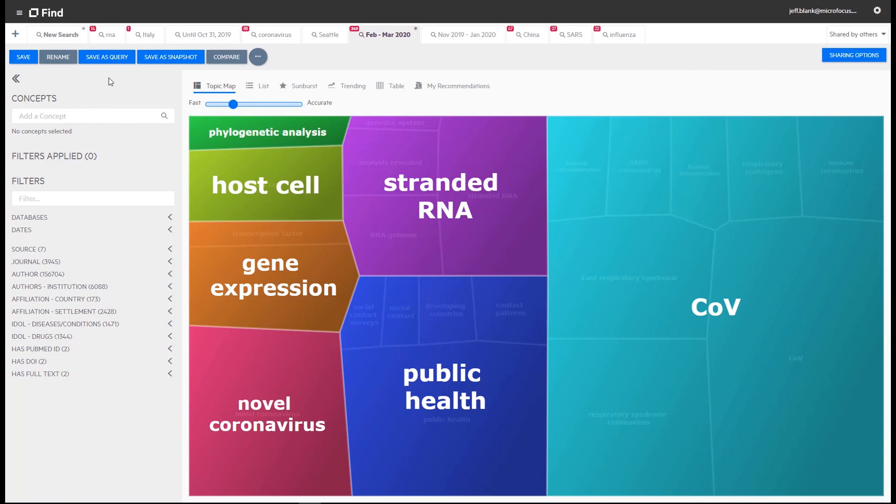
{"action": "mouse_move", "coordinate": [57, 34]}
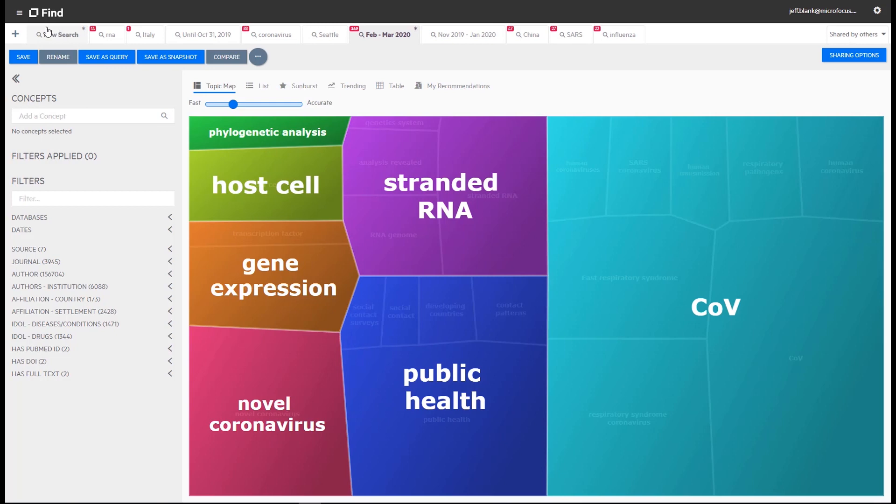
{"action": "mouse_move", "coordinate": [248, 149]}
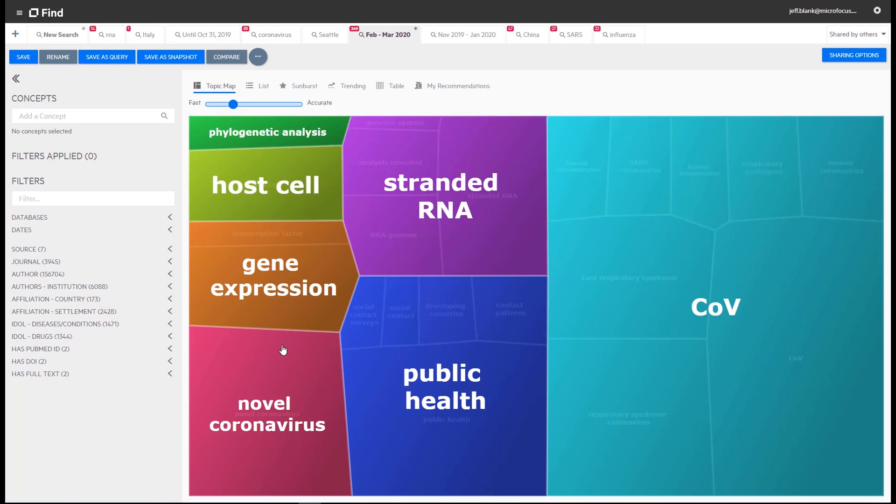
{"action": "mouse_move", "coordinate": [686, 377]}
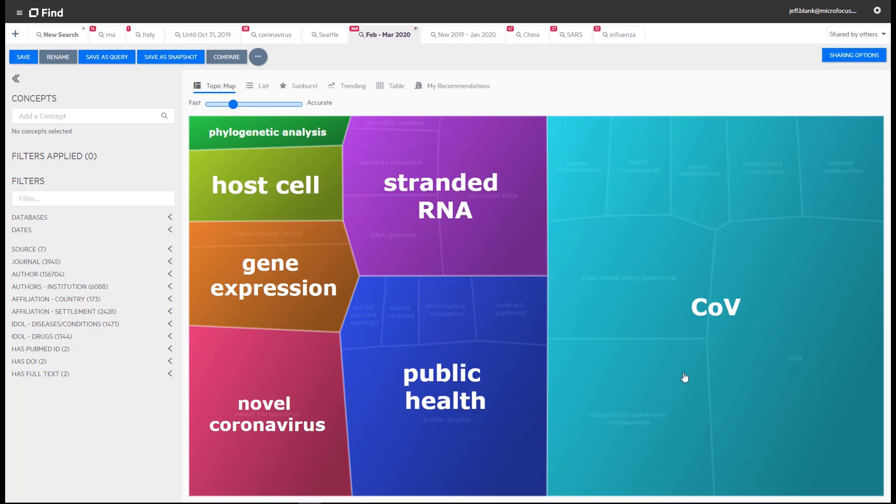
{"action": "mouse_move", "coordinate": [656, 312]}
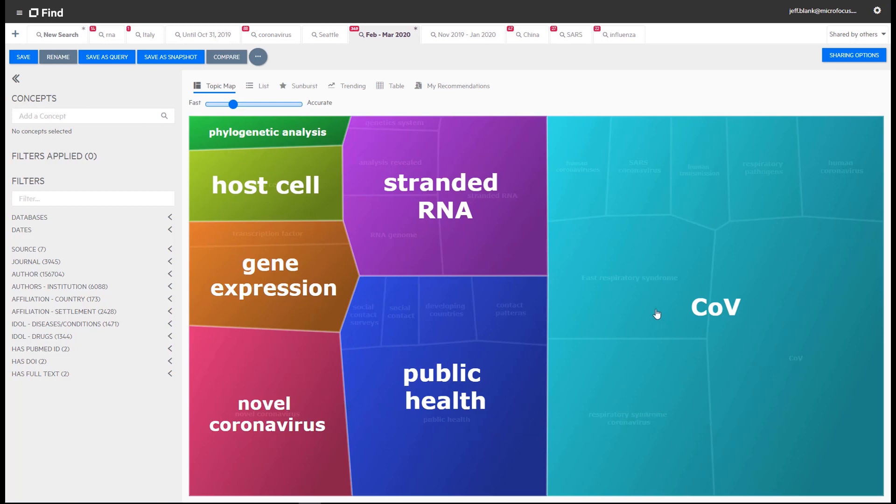
{"action": "mouse_move", "coordinate": [614, 298]}
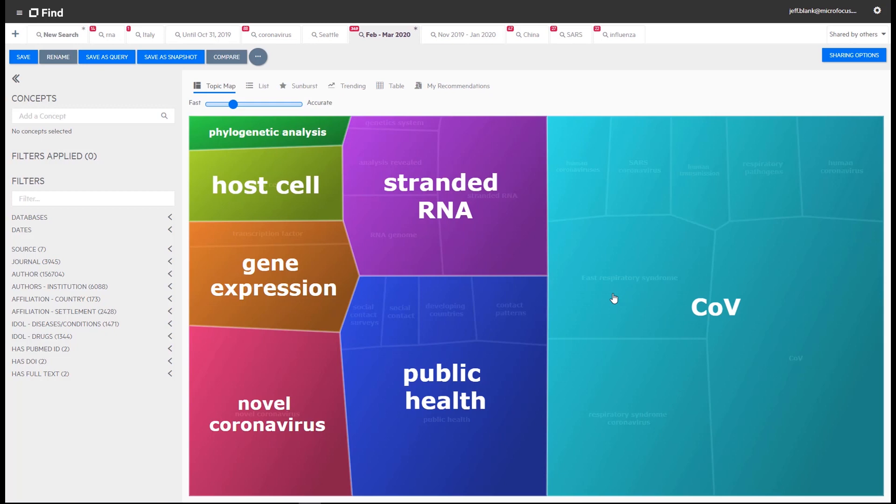
{"action": "mouse_move", "coordinate": [642, 240]}
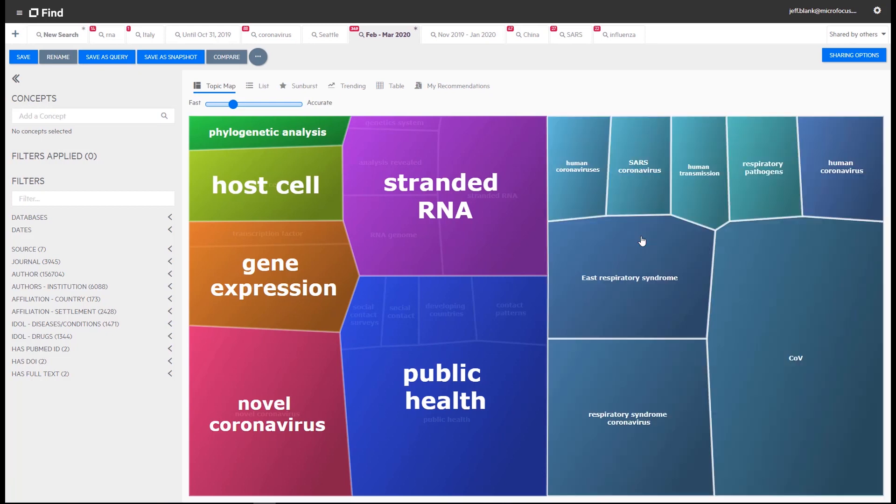
{"action": "mouse_move", "coordinate": [615, 194]}
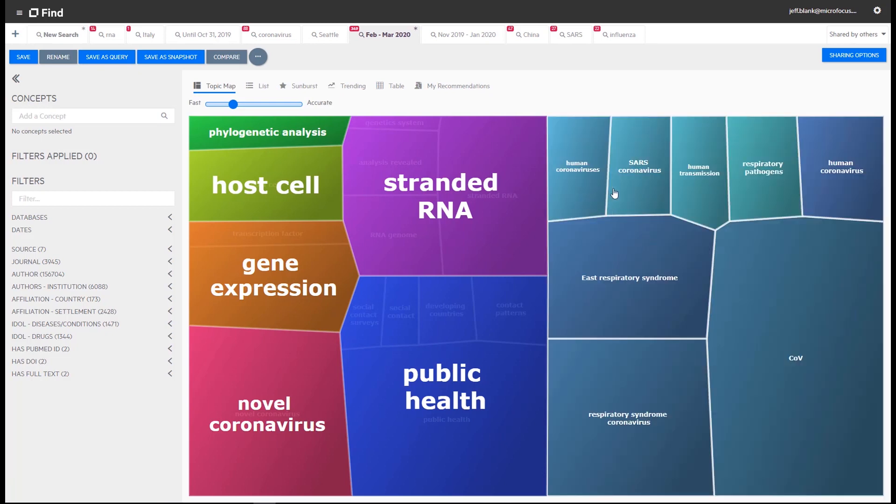
{"action": "mouse_move", "coordinate": [810, 221]}
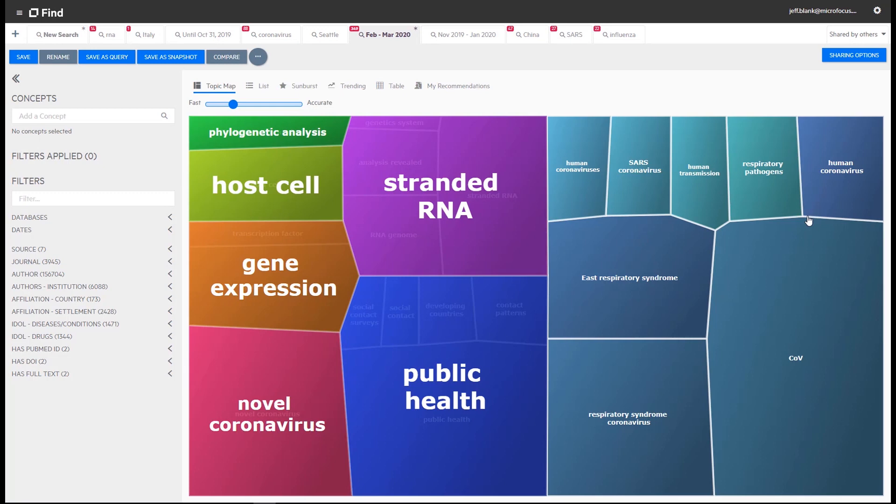
{"action": "mouse_move", "coordinate": [712, 427]}
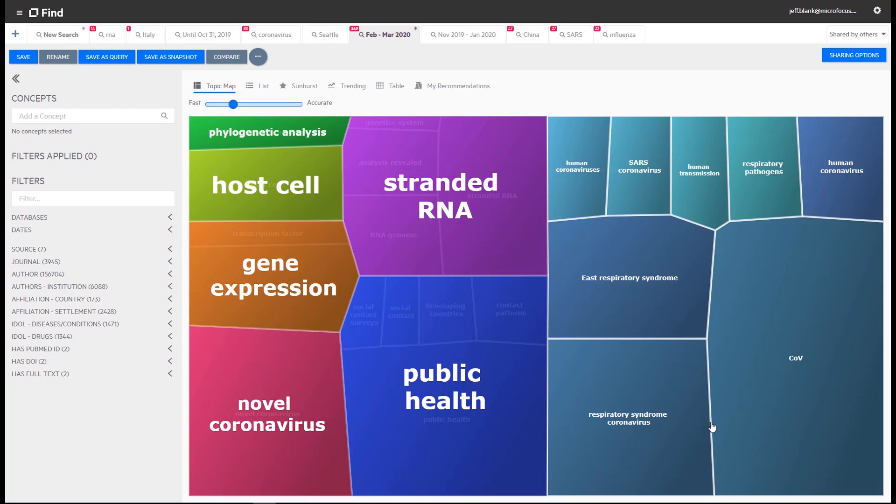
{"action": "mouse_move", "coordinate": [372, 227]}
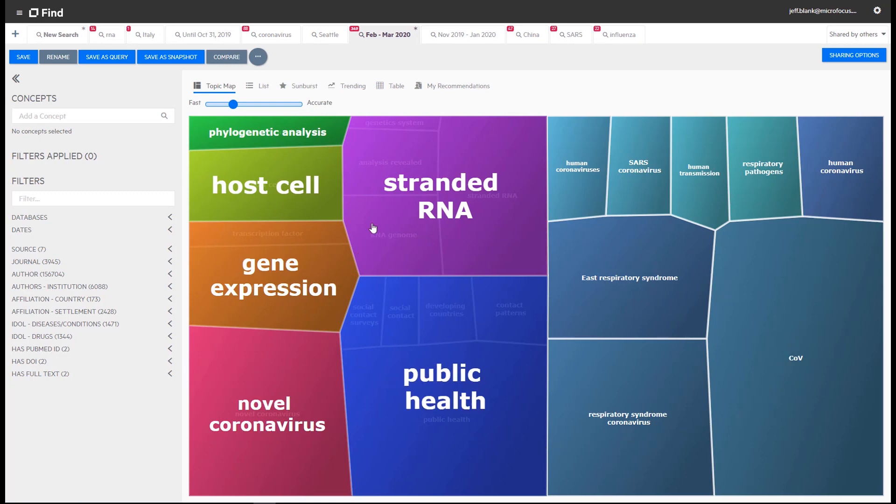
{"action": "mouse_move", "coordinate": [406, 188]}
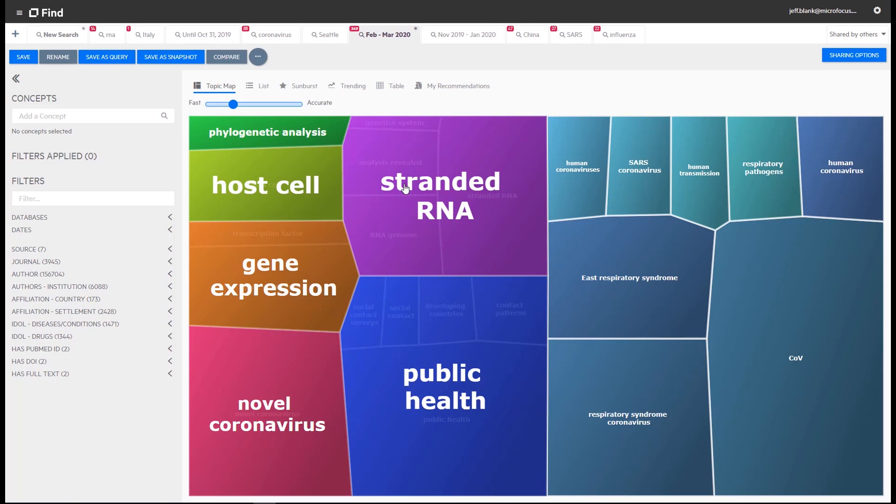
{"action": "mouse_move", "coordinate": [272, 275]}
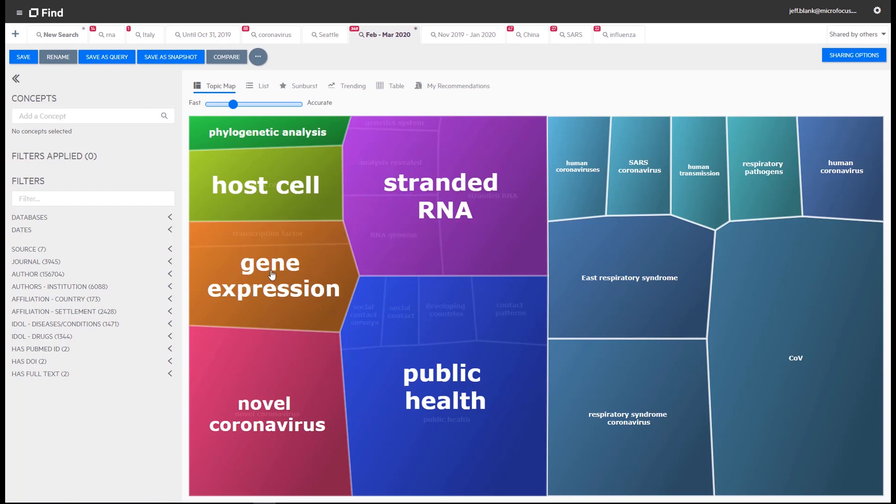
{"action": "mouse_move", "coordinate": [255, 287]}
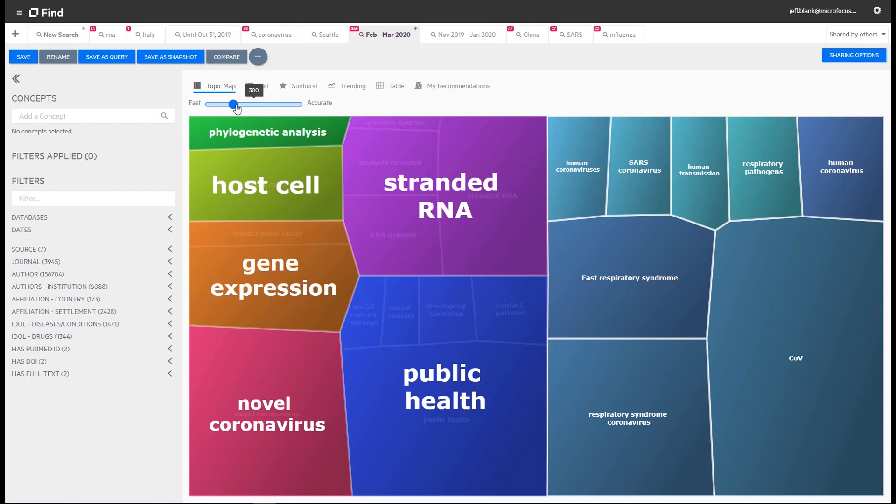
Slide the topic map to maximum accuracy, surfacing infectious diseases and avian influenza topics.
{"action": "left_click_drag", "start_coordinate": [232, 104], "coordinate": [279, 104]}
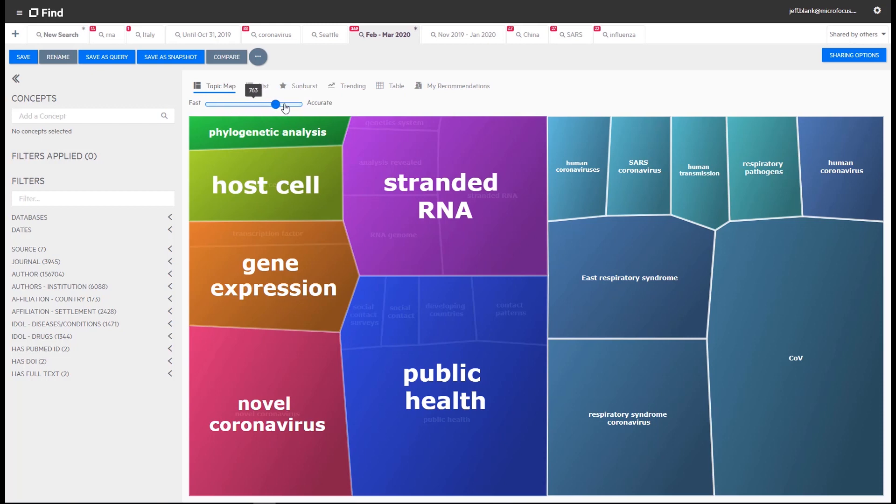
{"action": "left_click_drag", "start_coordinate": [278, 105], "coordinate": [297, 105]}
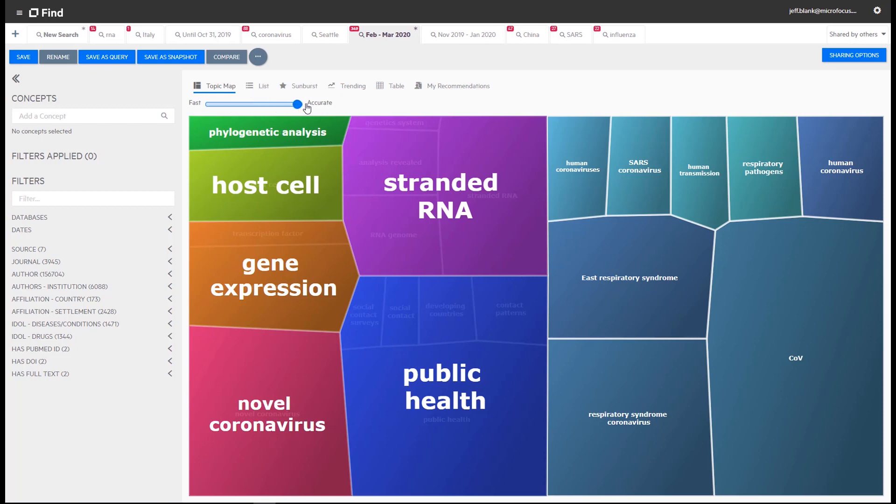
{"action": "left_click", "coordinate": [296, 104]}
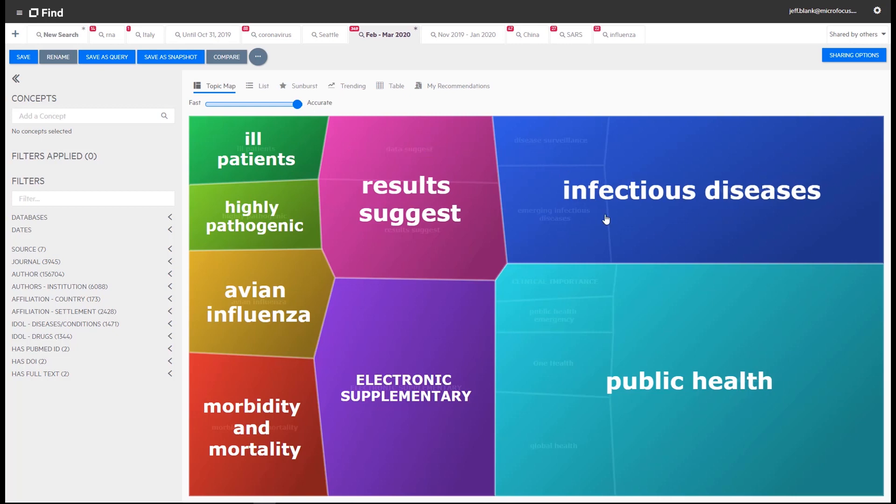
{"action": "mouse_move", "coordinate": [523, 418]}
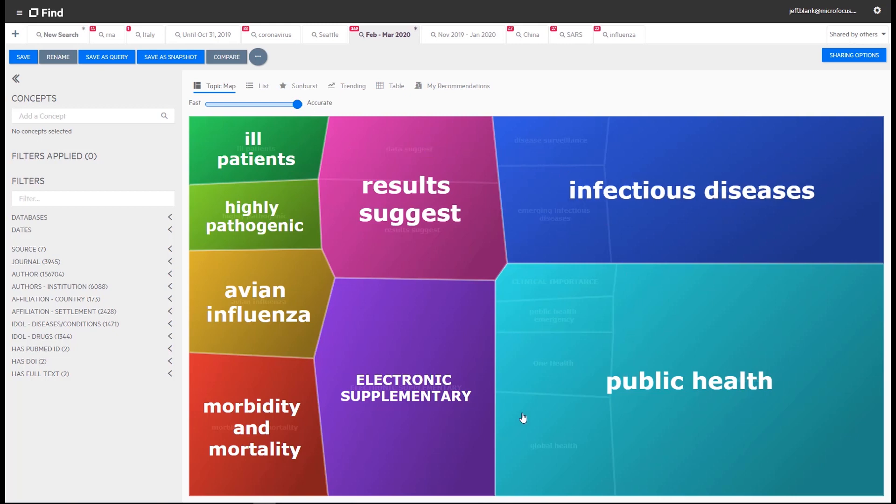
{"action": "mouse_move", "coordinate": [248, 428]}
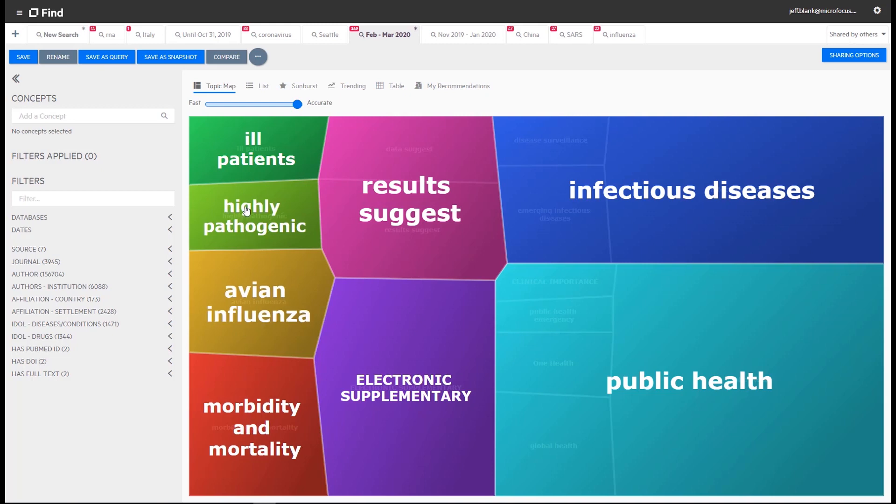
{"action": "mouse_move", "coordinate": [247, 282]}
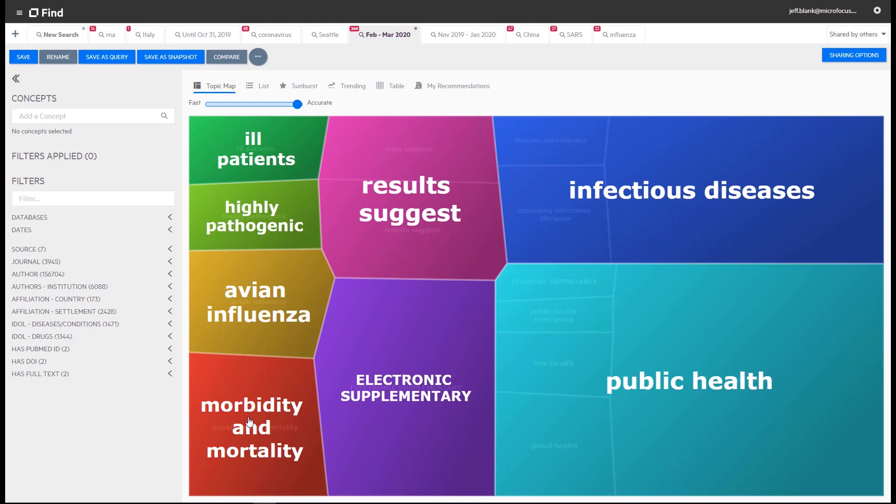
Drill into the morbidity and mortality topic to narrow the Feb–Mar 2020 search.
{"action": "left_click", "coordinate": [254, 427]}
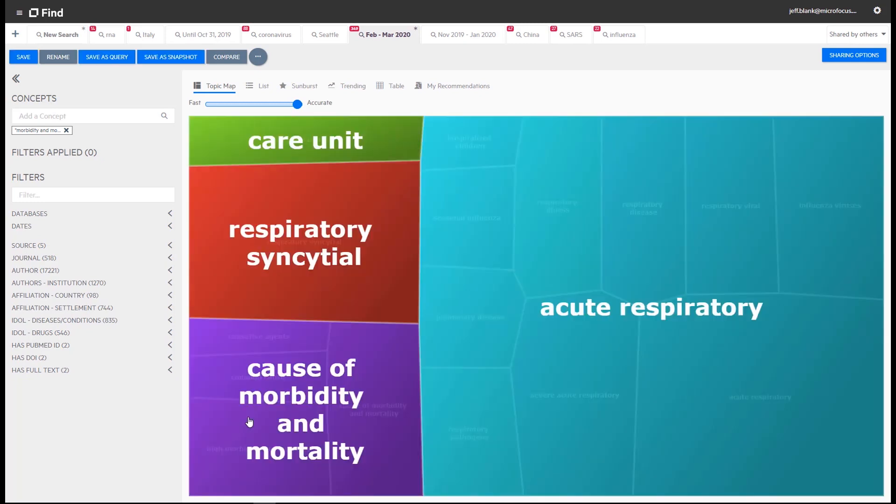
{"action": "mouse_move", "coordinate": [665, 411]}
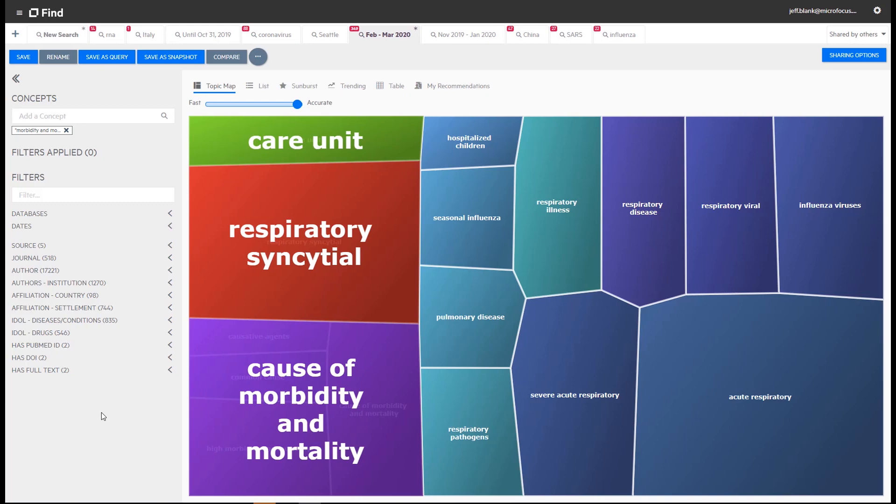
{"action": "mouse_move", "coordinate": [33, 323]}
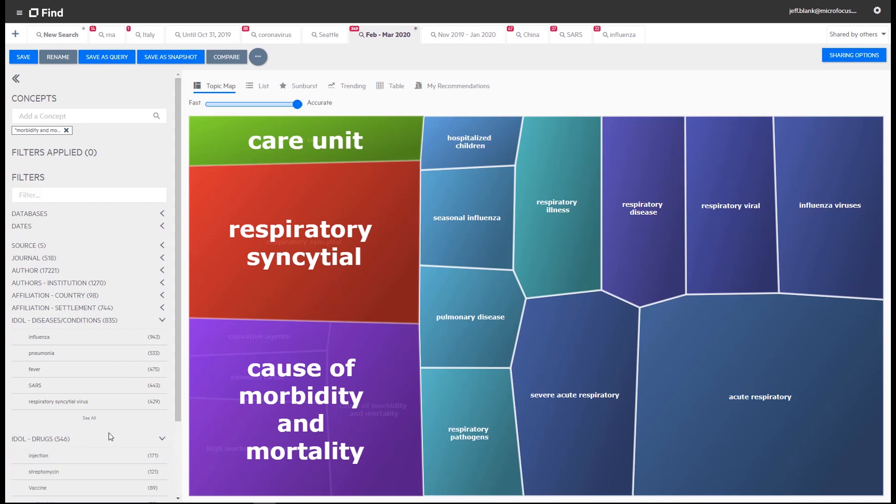
Apply 'influenza' from IDOL - Diseases/Conditions as a results filter.
{"action": "scroll", "scroll_direction": "down", "scroll_amount": 3}
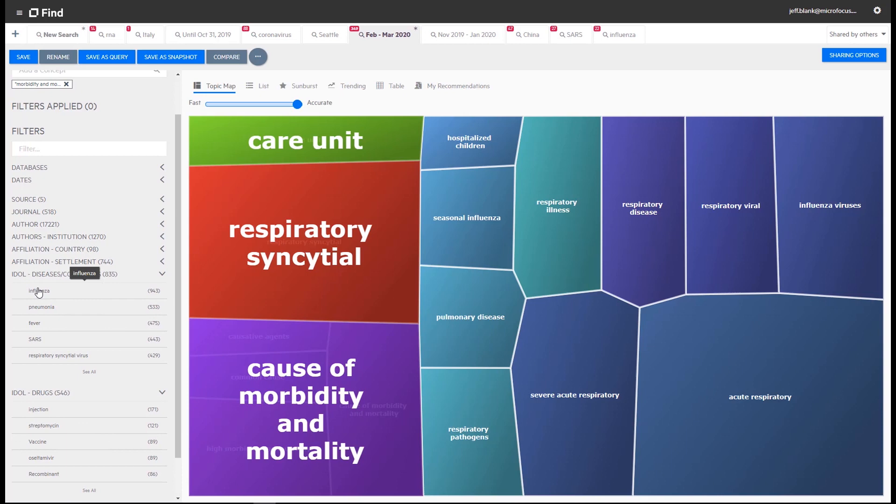
{"action": "left_click", "coordinate": [39, 290]}
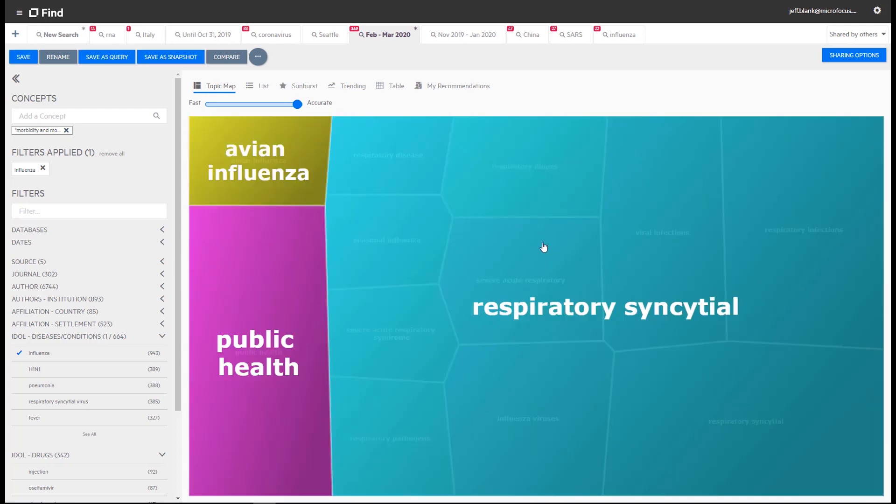
{"action": "mouse_move", "coordinate": [433, 289]}
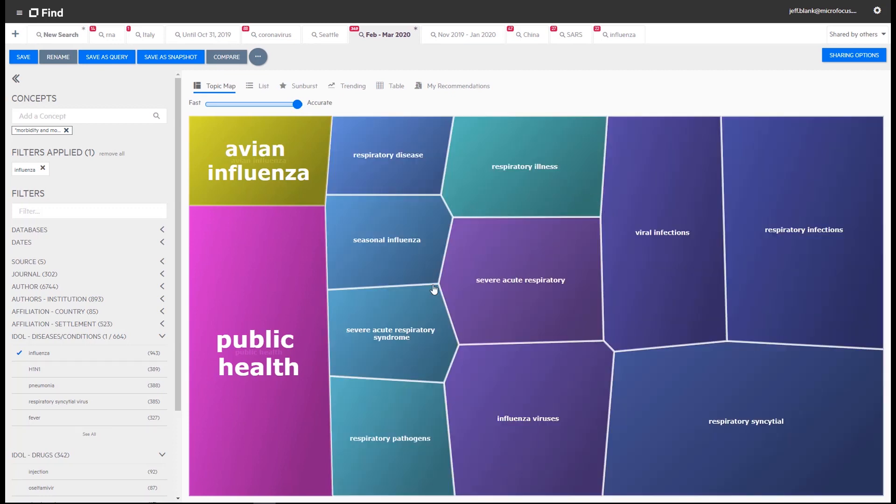
{"action": "mouse_move", "coordinate": [406, 418]}
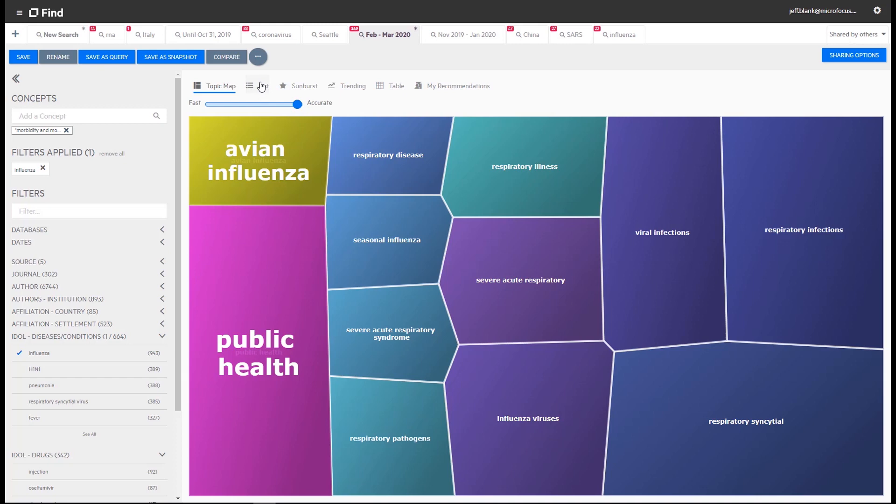
List the 943 influenza results and preview the alveolar macrophages coronavirus paper.
{"action": "left_click", "coordinate": [250, 85]}
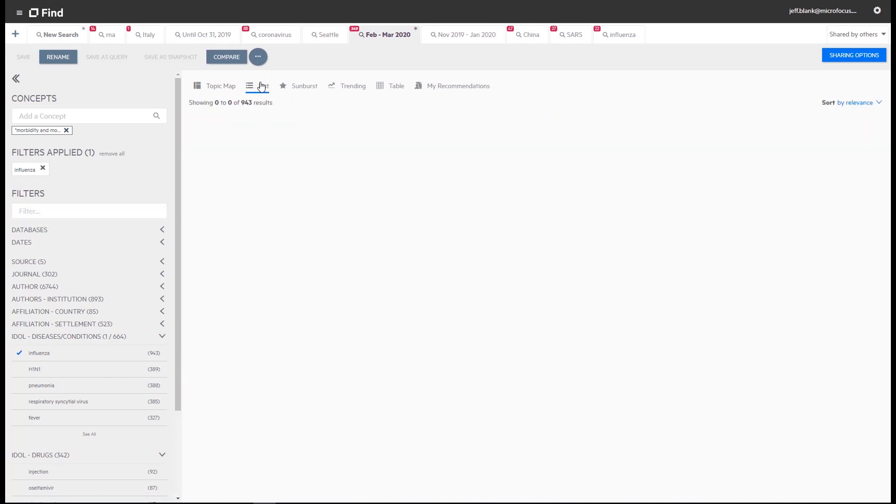
{"action": "left_click", "coordinate": [257, 86]}
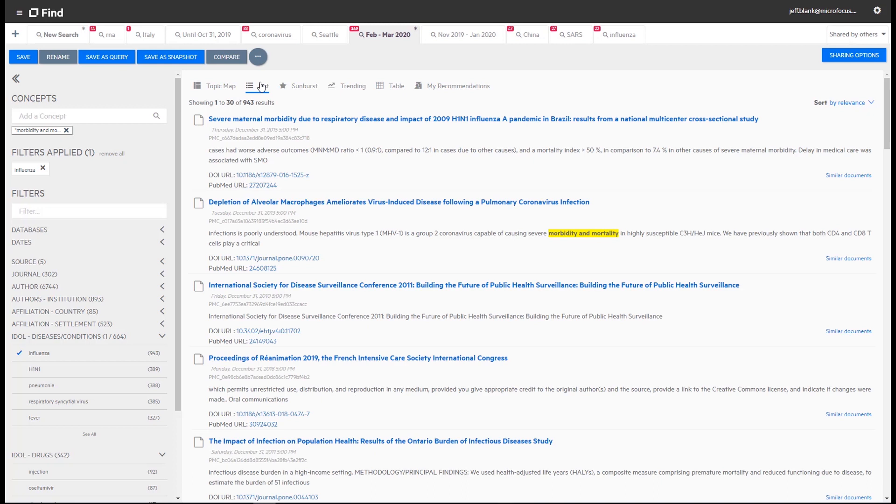
{"action": "left_click", "coordinate": [261, 86]}
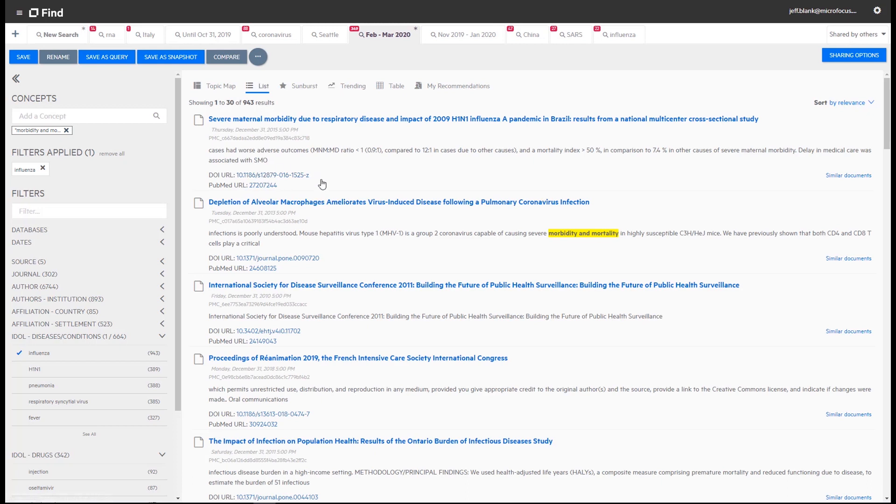
{"action": "mouse_move", "coordinate": [302, 240]}
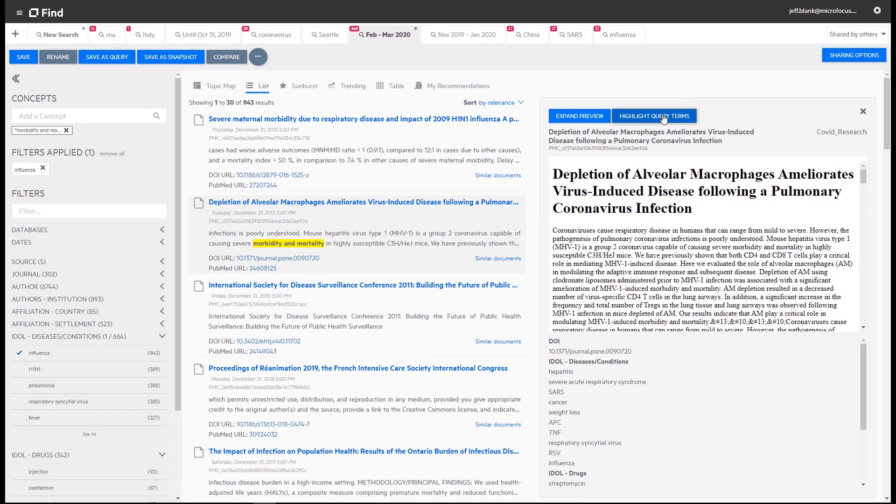
Highlight 'morbidity and mortality' in the preview and collapse the filter groups.
{"action": "left_click", "coordinate": [654, 116]}
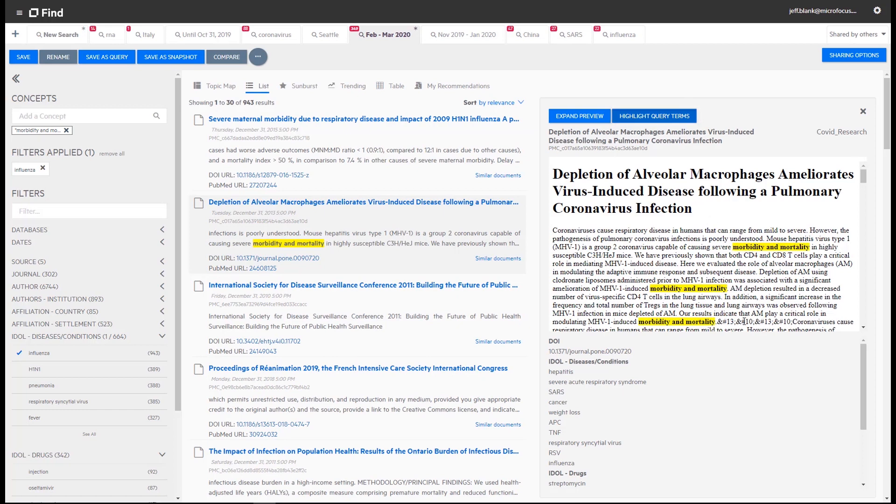
{"action": "mouse_move", "coordinate": [498, 259]}
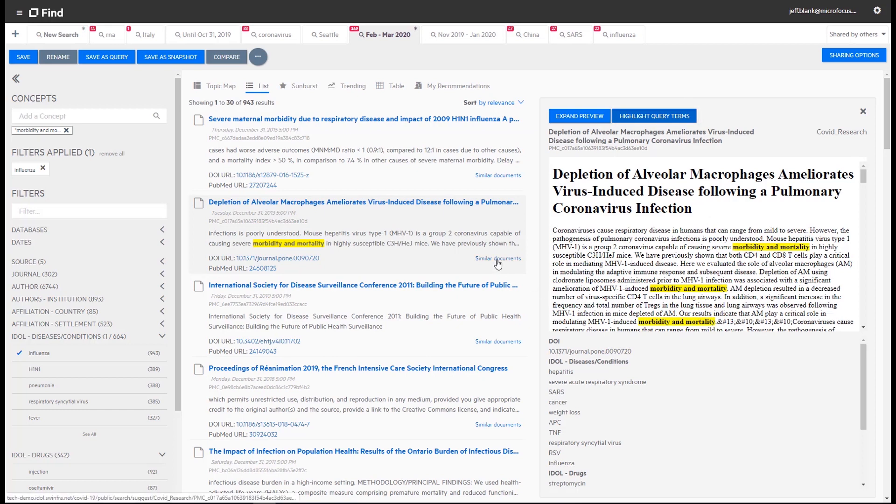
{"action": "mouse_move", "coordinate": [339, 261]}
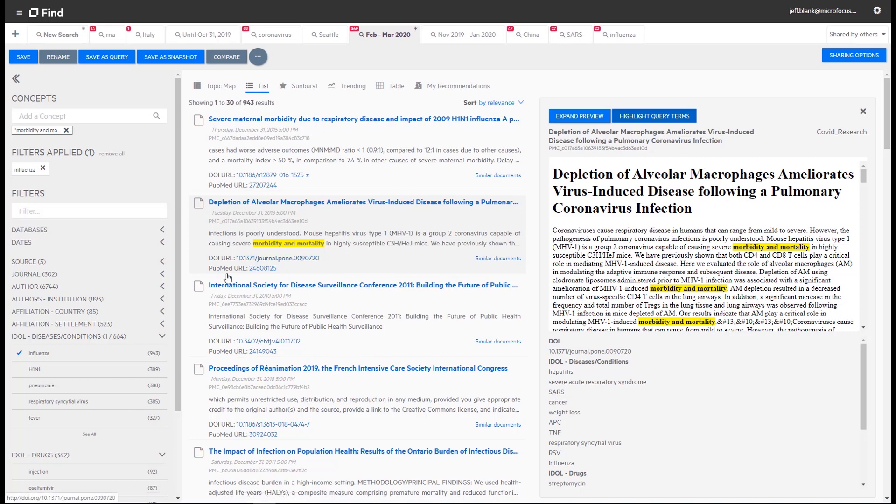
{"action": "mouse_move", "coordinate": [198, 251]}
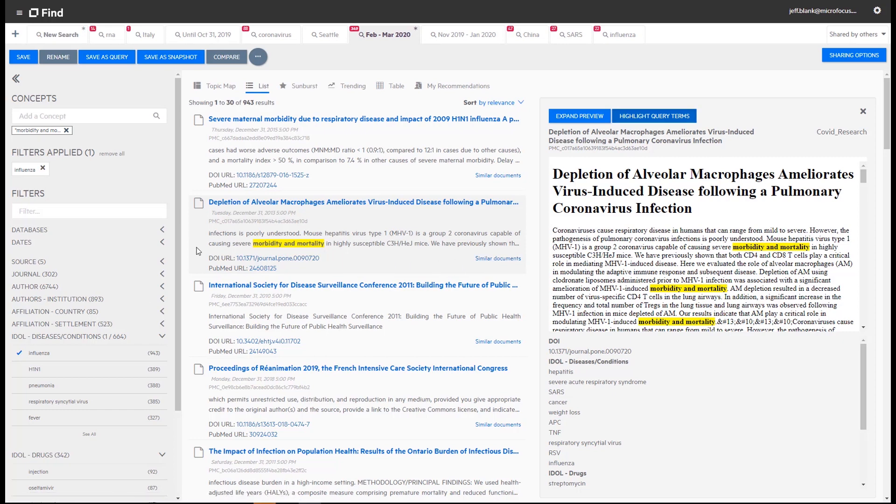
{"action": "left_click", "coordinate": [163, 336]}
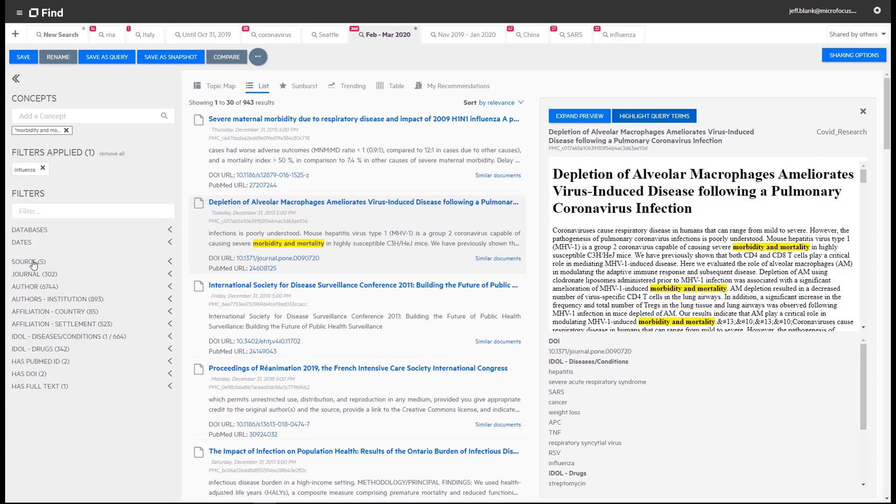
{"action": "left_click", "coordinate": [28, 261]}
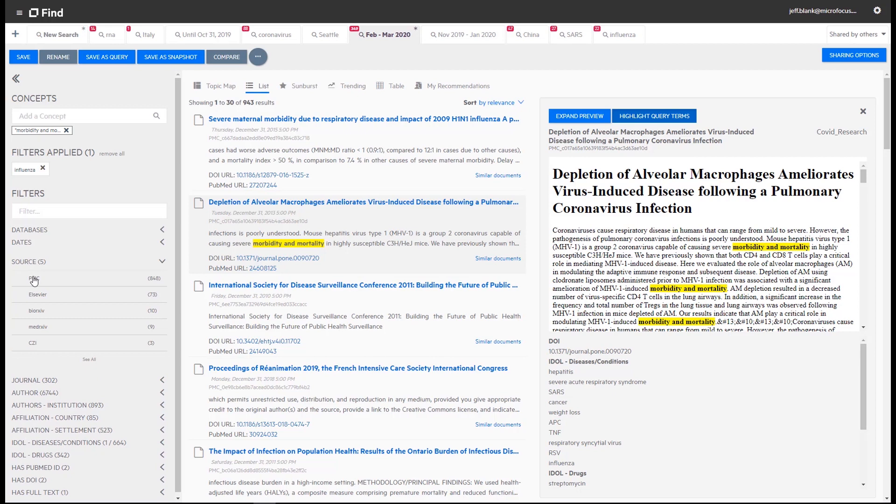
{"action": "mouse_move", "coordinate": [148, 289]}
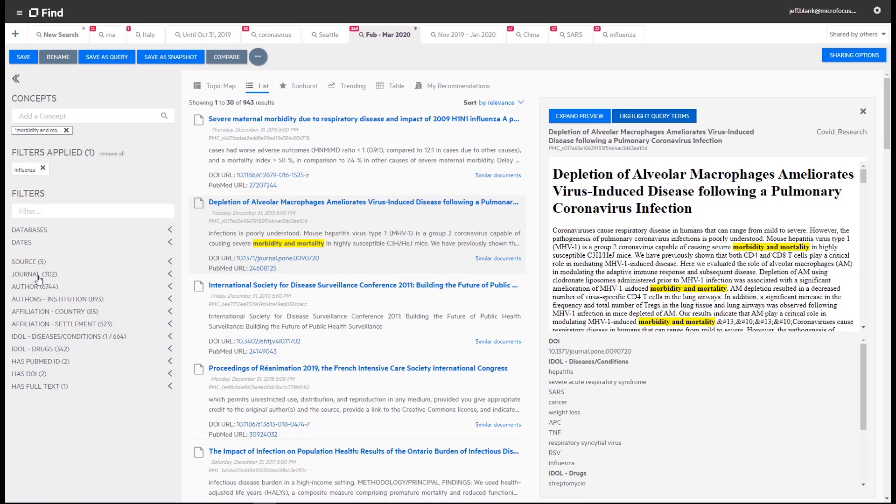
{"action": "left_click", "coordinate": [34, 274]}
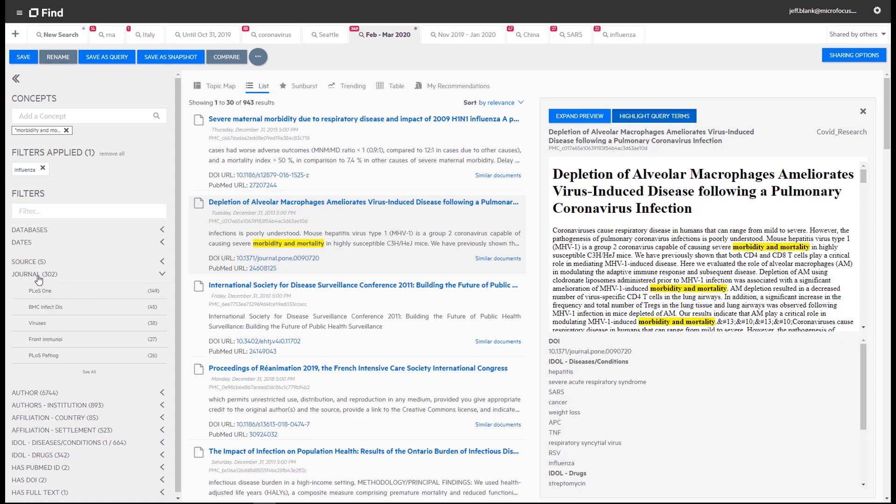
{"action": "mouse_move", "coordinate": [40, 297]}
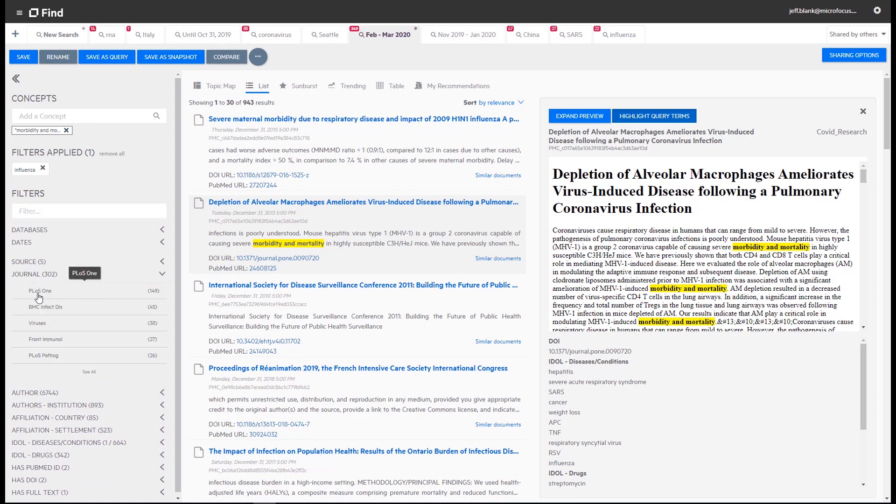
{"action": "mouse_move", "coordinate": [40, 361]}
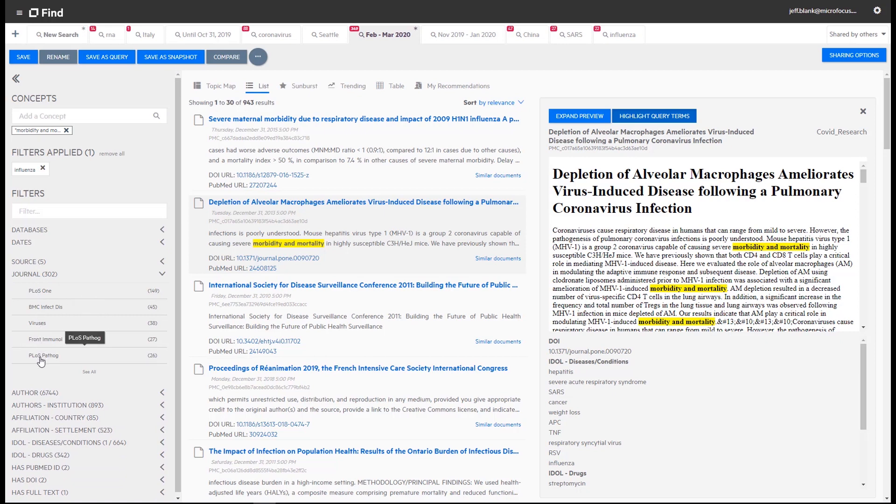
{"action": "mouse_move", "coordinate": [34, 369]}
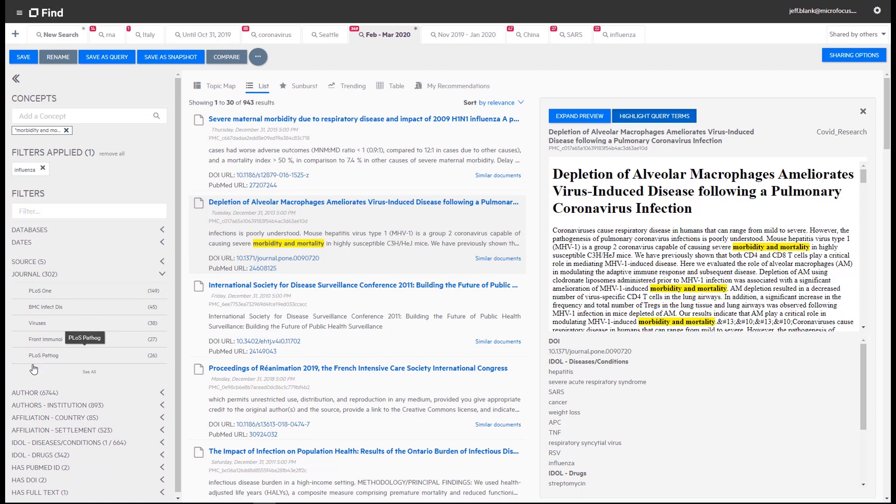
{"action": "mouse_move", "coordinate": [15, 275]}
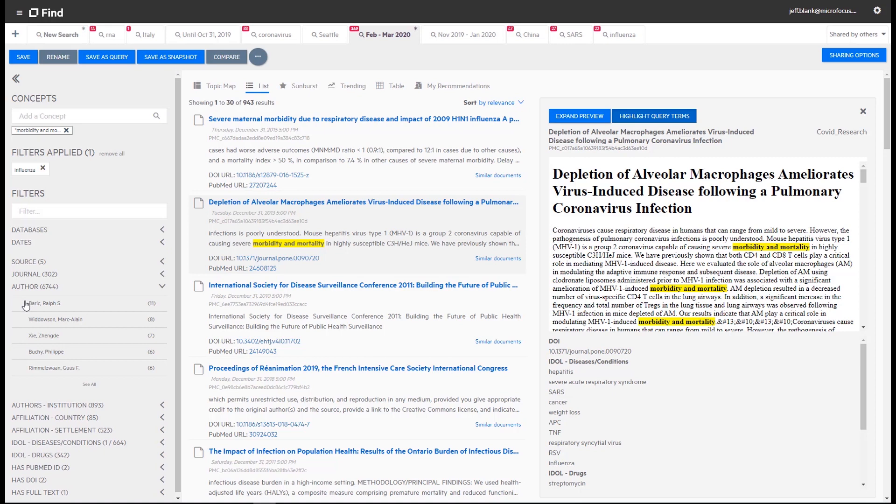
{"action": "mouse_move", "coordinate": [28, 364]}
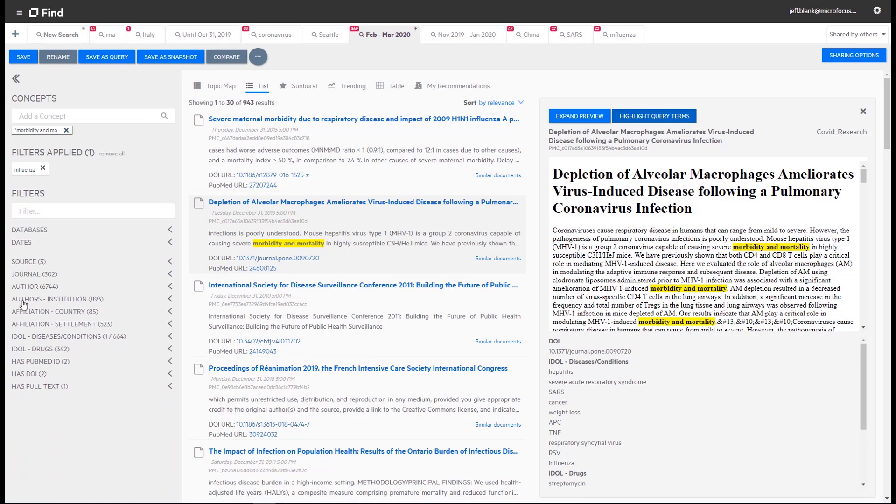
{"action": "left_click", "coordinate": [58, 298]}
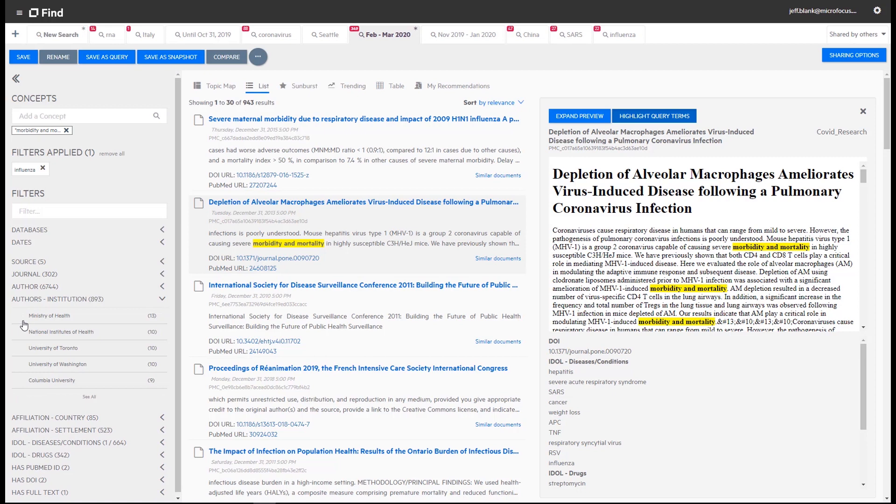
{"action": "mouse_move", "coordinate": [24, 372]}
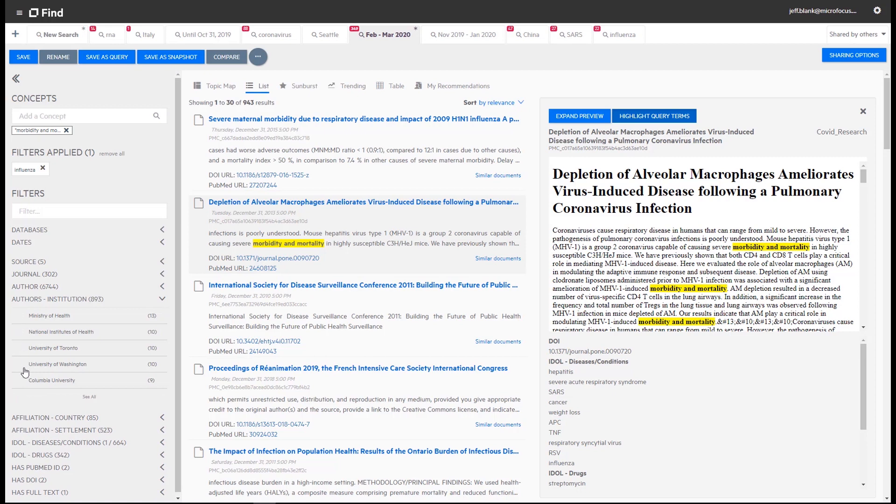
{"action": "mouse_move", "coordinate": [22, 319]}
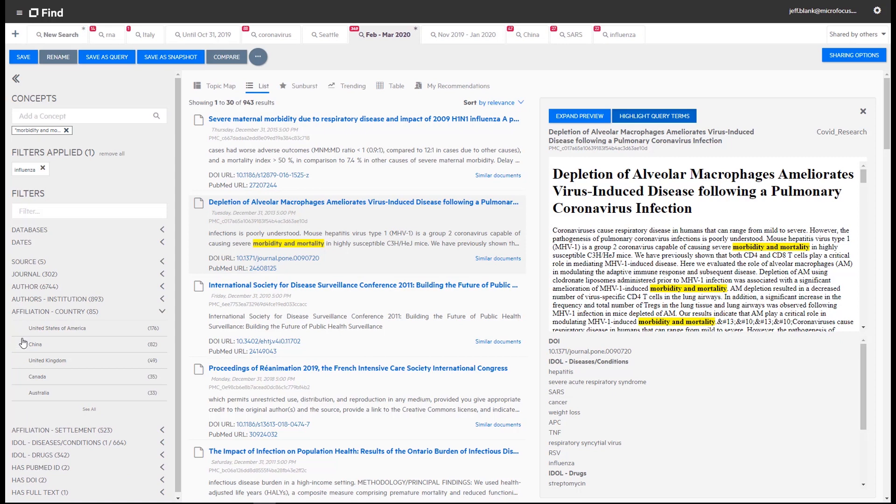
{"action": "mouse_move", "coordinate": [23, 397]}
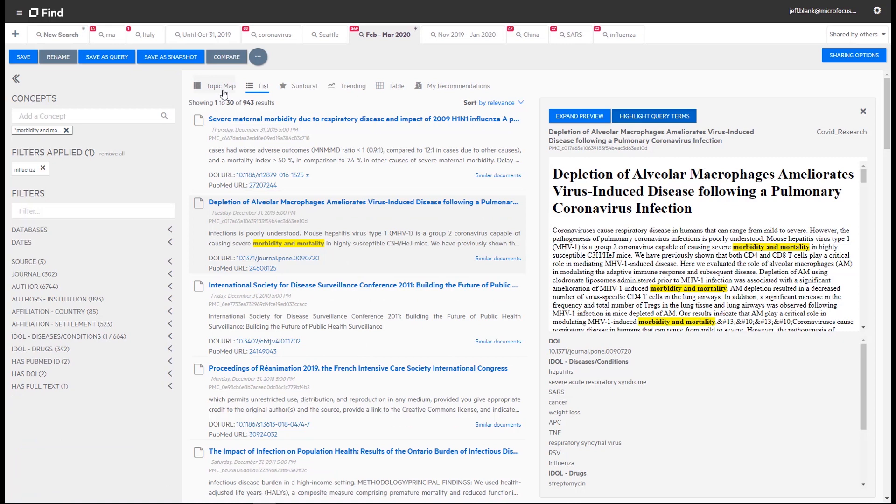
Return to the Topic Map view and remove the influenza filter chip.
{"action": "left_click", "coordinate": [220, 86]}
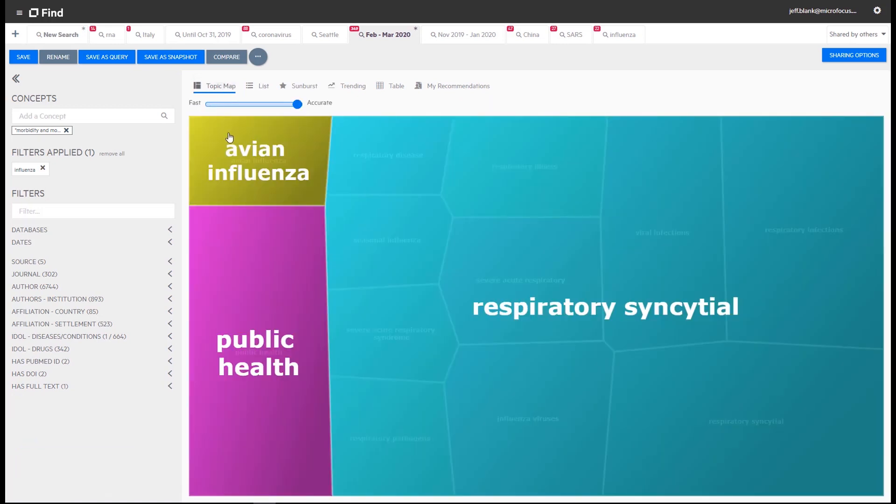
{"action": "mouse_move", "coordinate": [258, 178]}
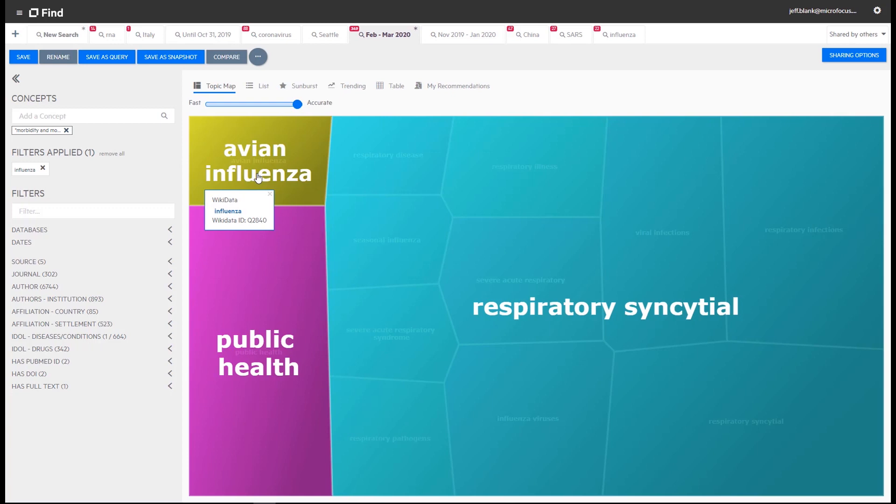
{"action": "mouse_move", "coordinate": [42, 169]}
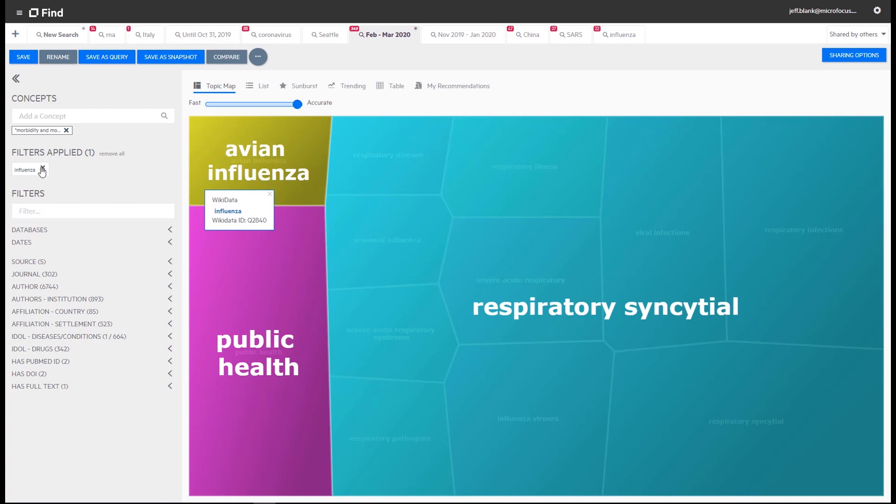
{"action": "left_click", "coordinate": [42, 170]}
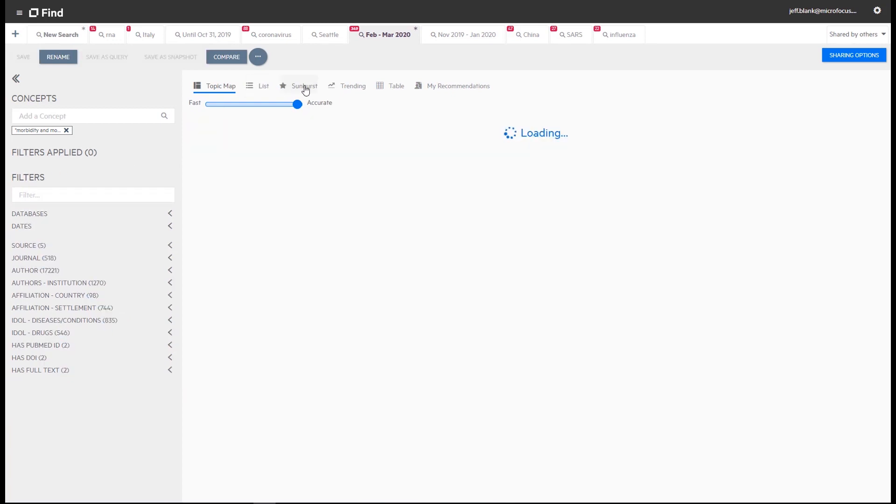
Break the sunburst down by IDOL - Diseases/Conditions, with IDOL - Drugs as the outer ring.
{"action": "left_click", "coordinate": [305, 86]}
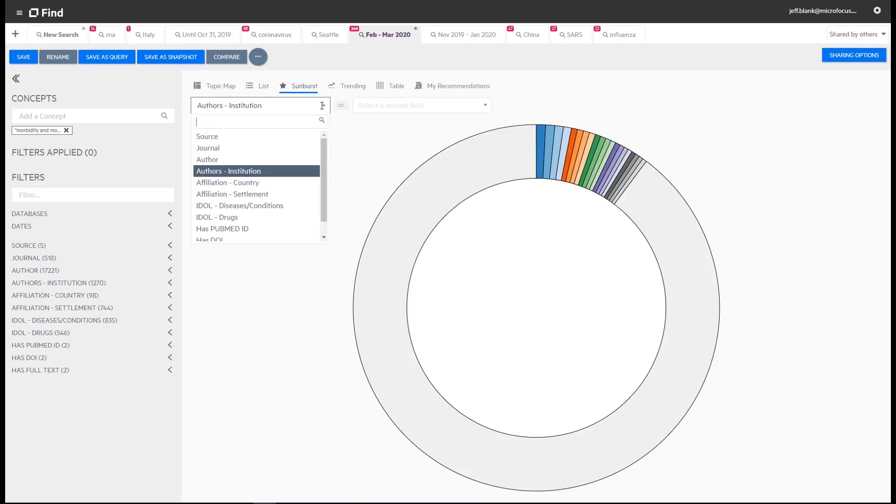
{"action": "left_click", "coordinate": [240, 206]}
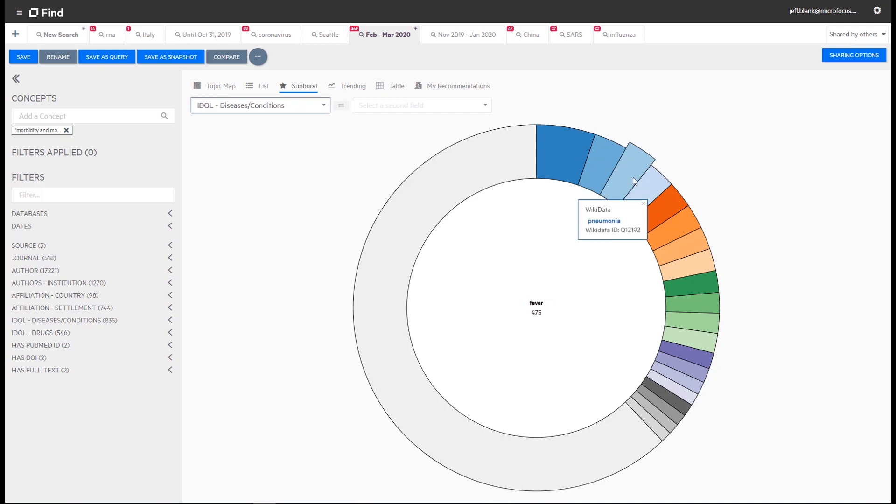
{"action": "mouse_move", "coordinate": [669, 212]}
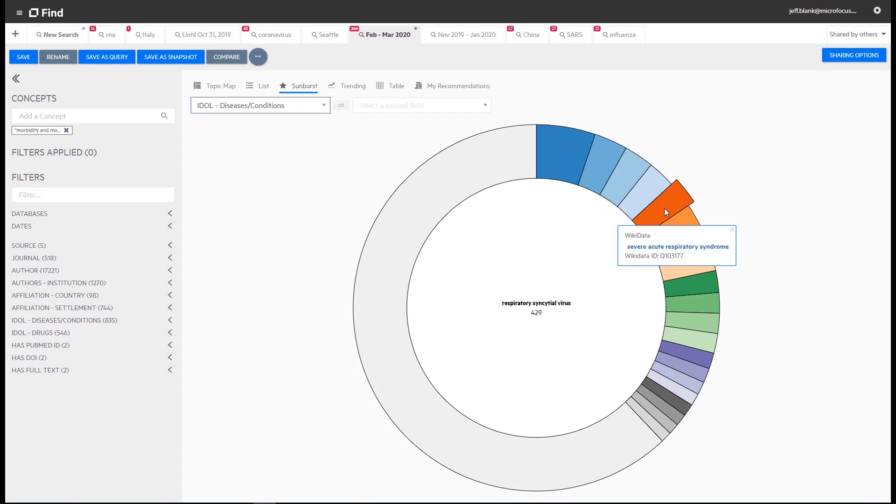
{"action": "mouse_move", "coordinate": [695, 243]}
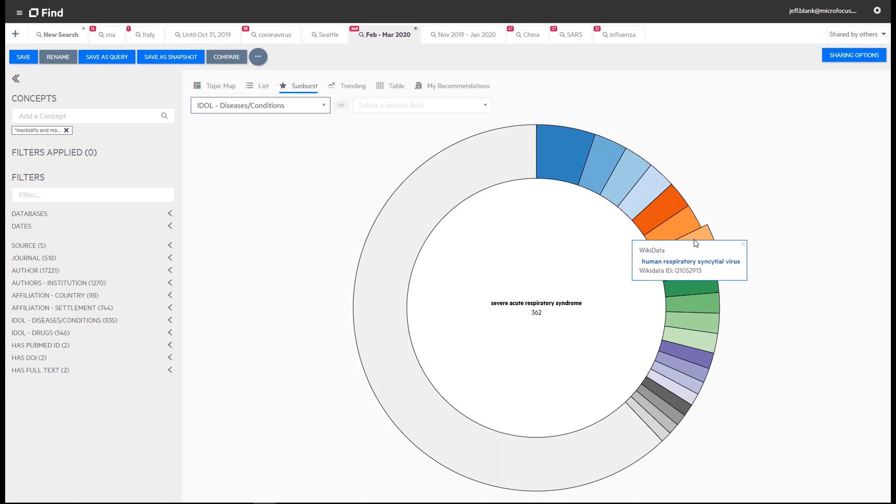
{"action": "left_click", "coordinate": [421, 105]}
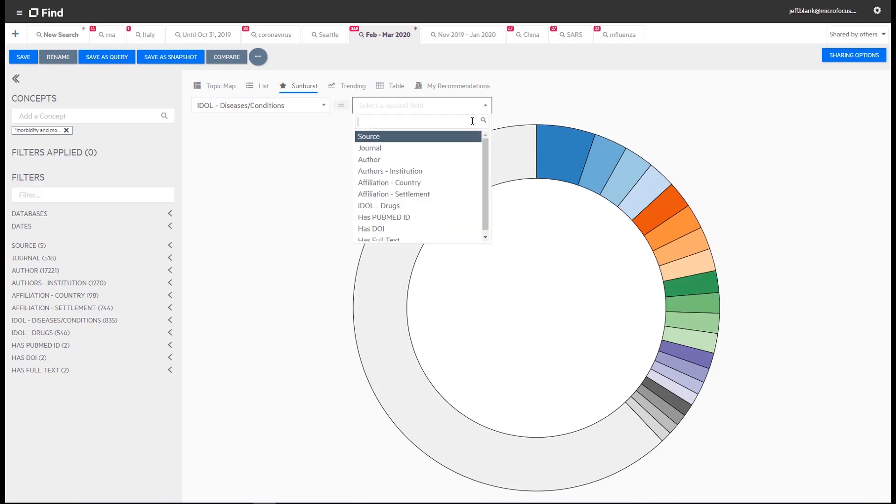
{"action": "left_click", "coordinate": [379, 205]}
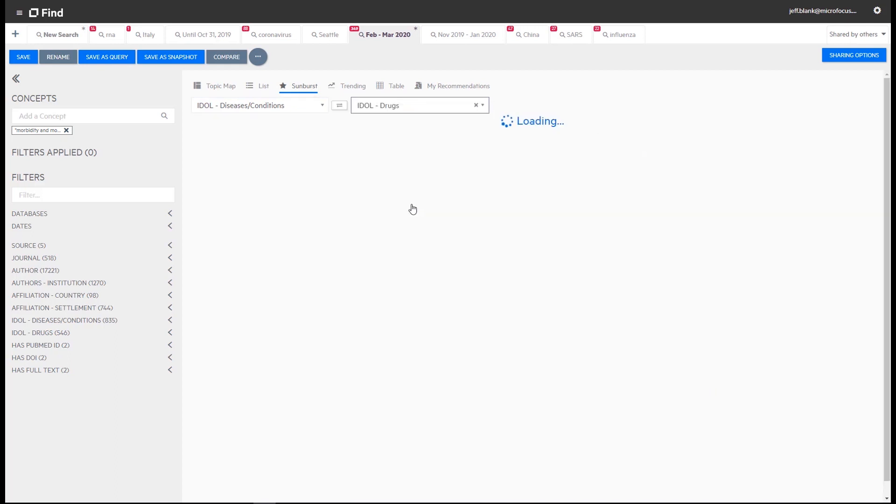
{"action": "mouse_move", "coordinate": [421, 205]}
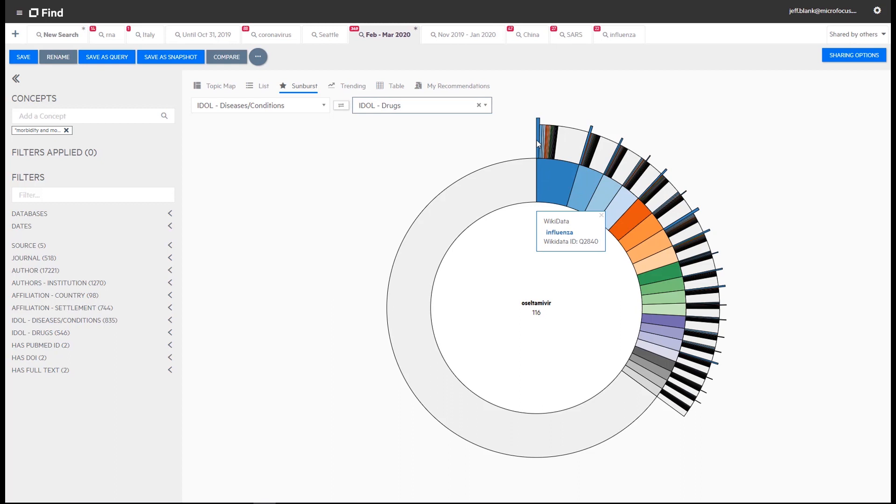
{"action": "mouse_move", "coordinate": [545, 146]}
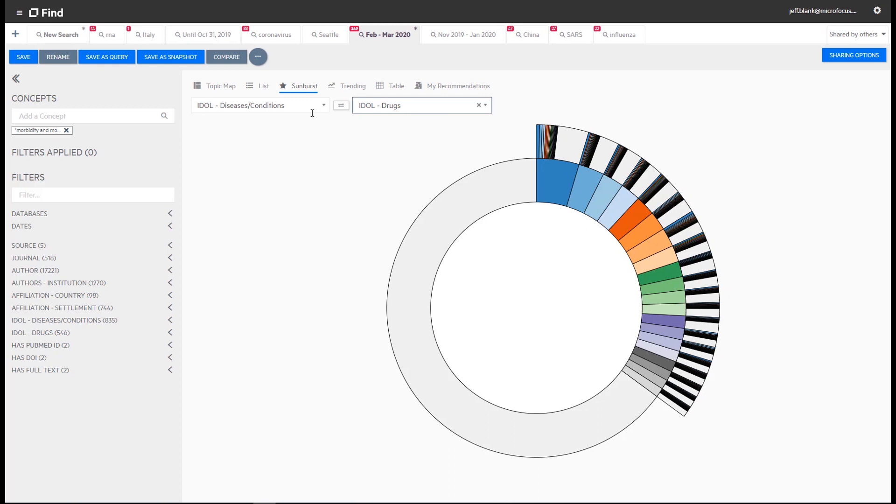
{"action": "mouse_move", "coordinate": [313, 113]}
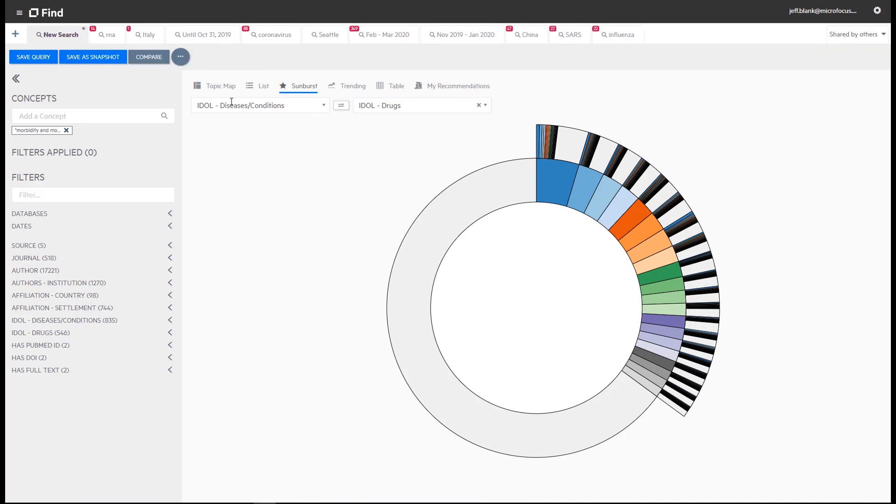
Open the 'Until Oct 31, 2019' search and expand its Middle East respiratory syndrome topic.
{"action": "left_click", "coordinate": [221, 85]}
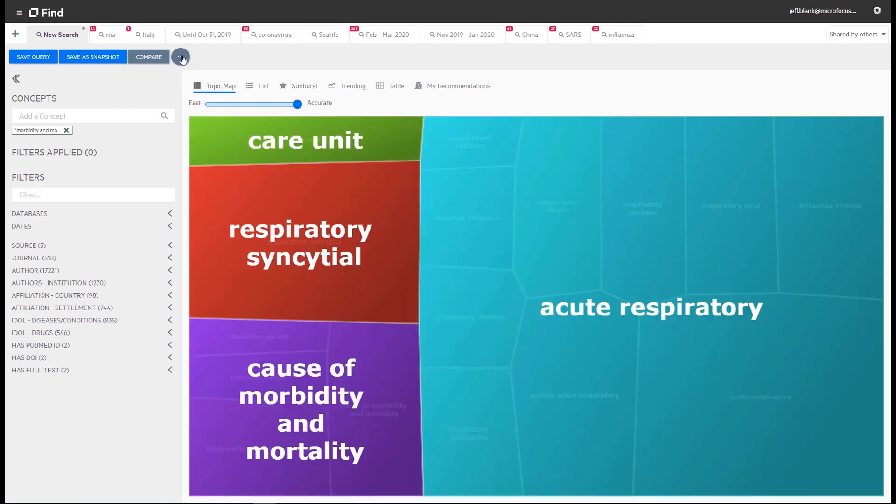
{"action": "mouse_move", "coordinate": [203, 34]}
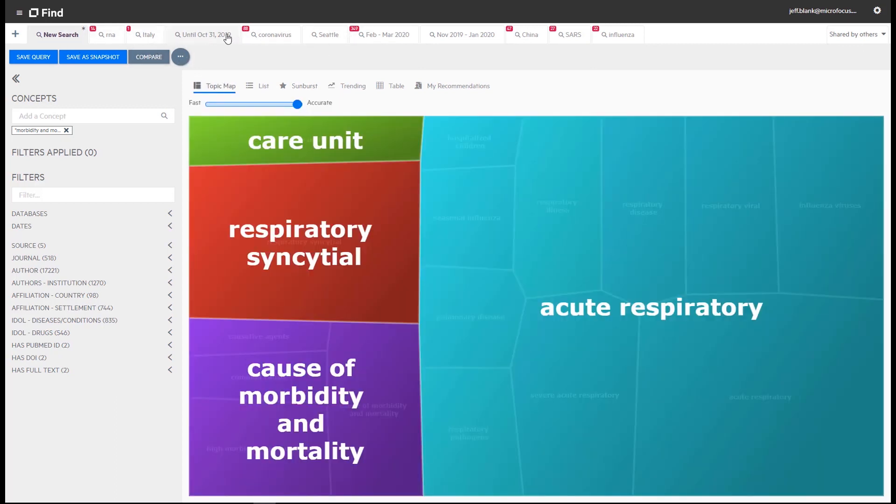
{"action": "left_click", "coordinate": [204, 35]}
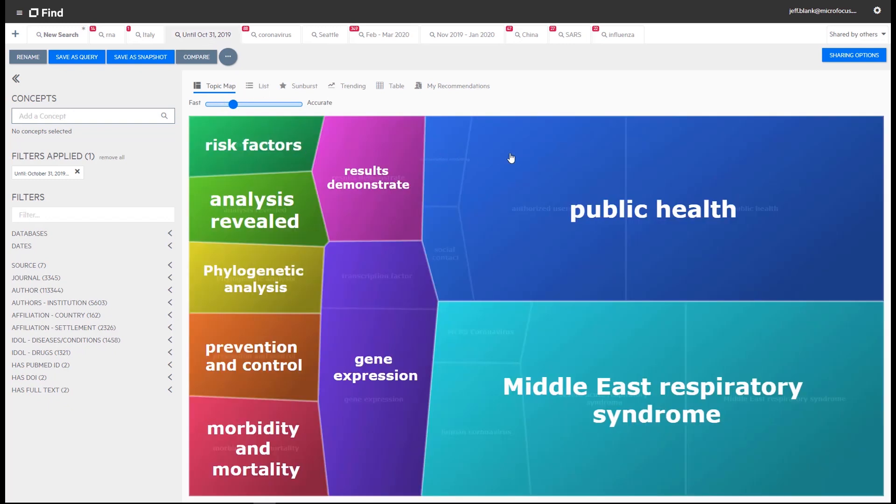
{"action": "mouse_move", "coordinate": [623, 337]}
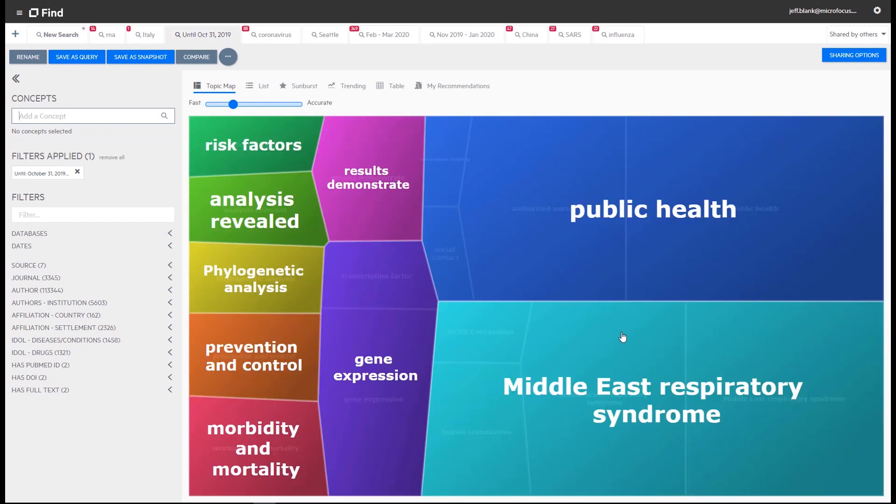
{"action": "left_click", "coordinate": [623, 337]}
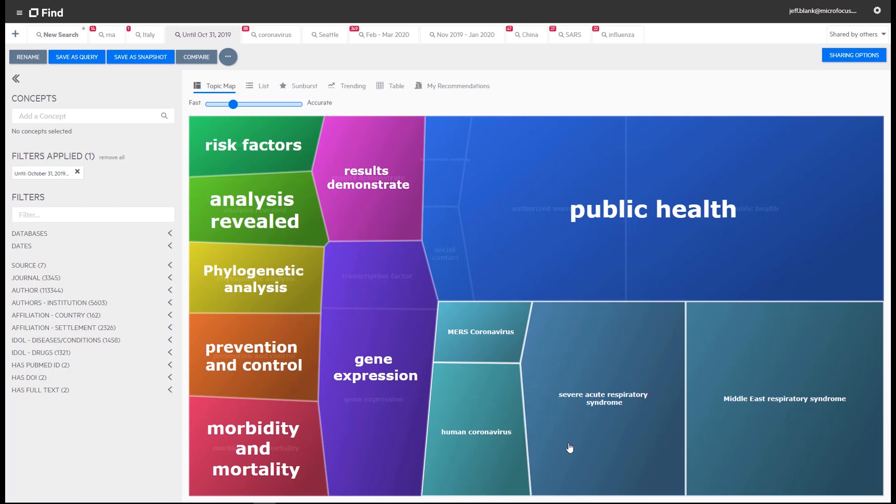
{"action": "mouse_move", "coordinate": [481, 68]}
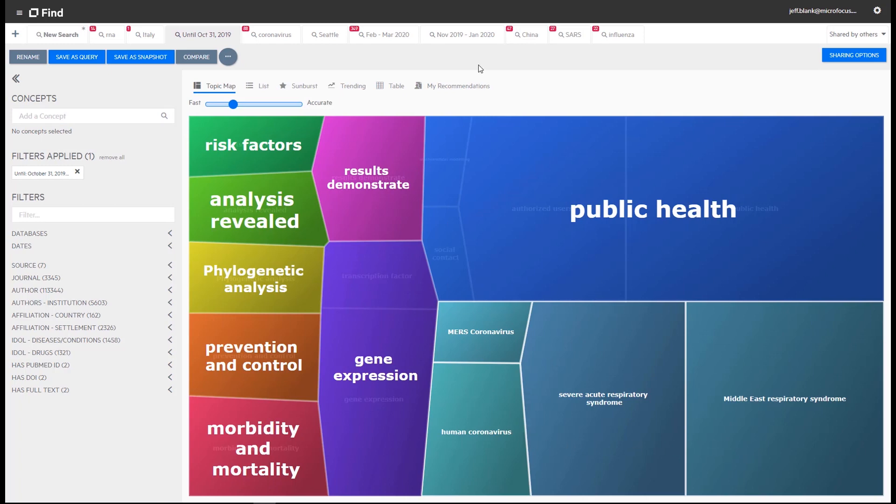
{"action": "mouse_move", "coordinate": [464, 35]}
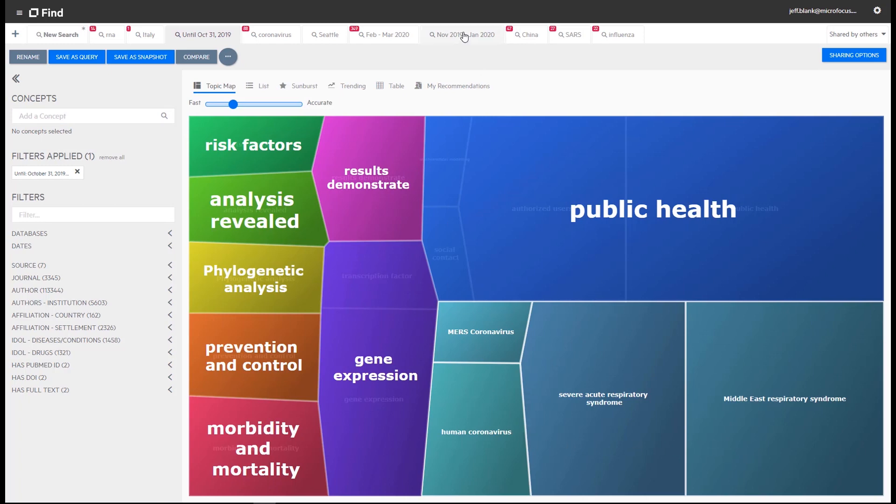
Switch to the 'Nov 2019 - Jan 2020' saved search and its China-dominated topic map.
{"action": "left_click", "coordinate": [462, 34]}
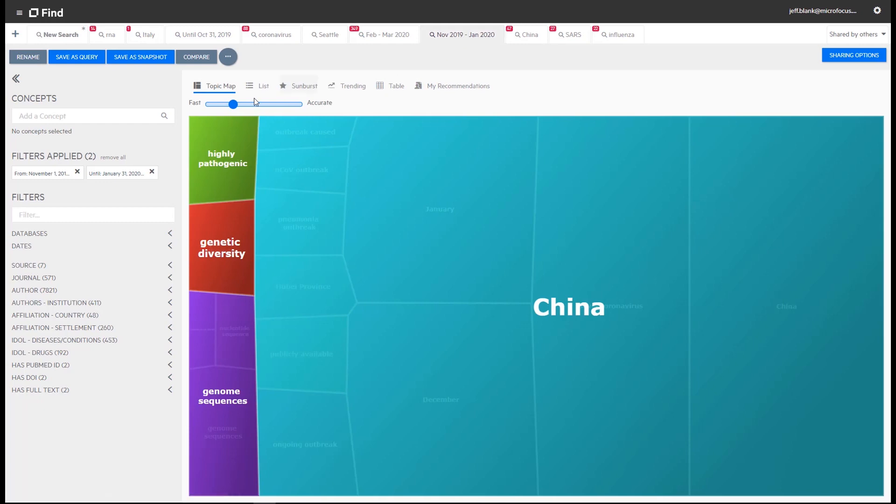
{"action": "mouse_move", "coordinate": [547, 211]}
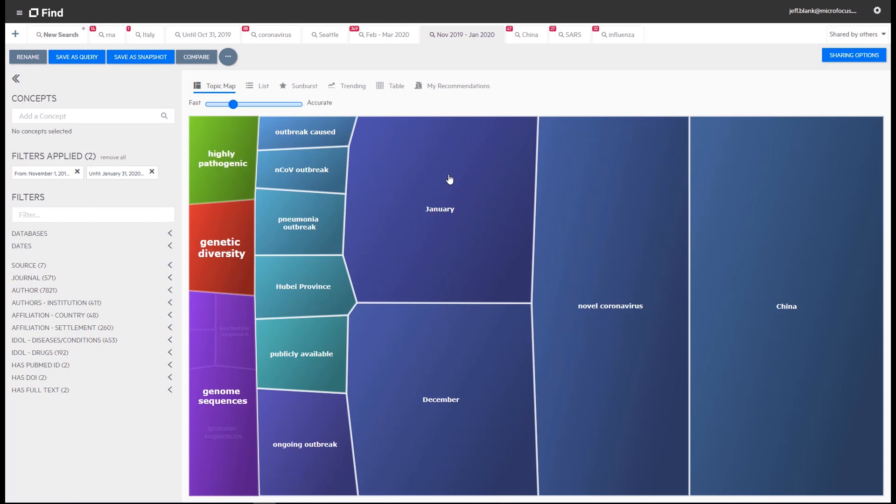
{"action": "mouse_move", "coordinate": [444, 186]}
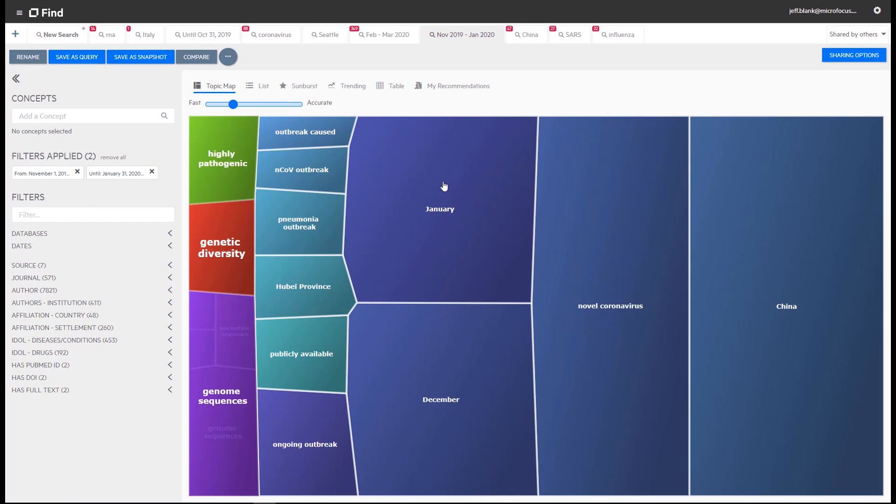
{"action": "mouse_move", "coordinate": [298, 299]}
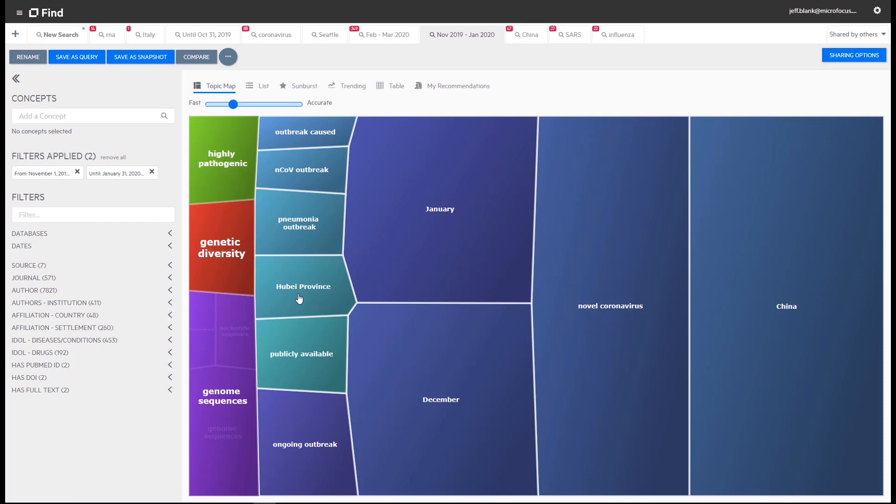
{"action": "mouse_move", "coordinate": [300, 244]}
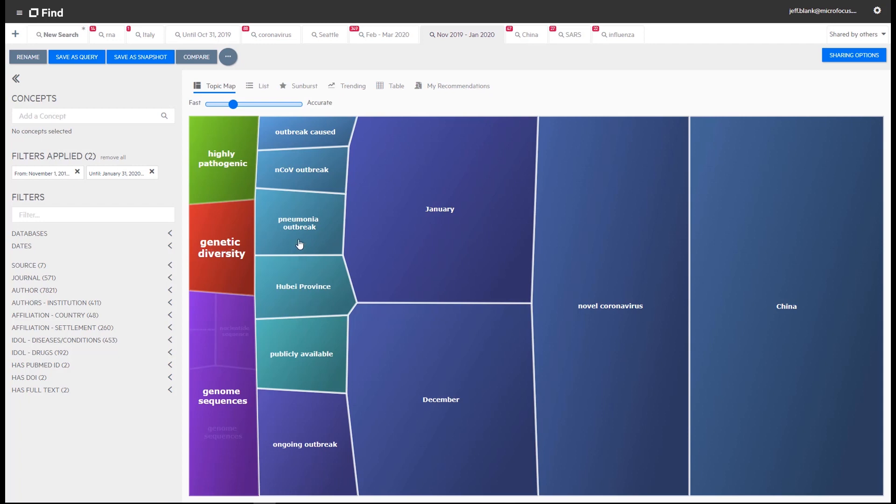
{"action": "mouse_move", "coordinate": [307, 173]}
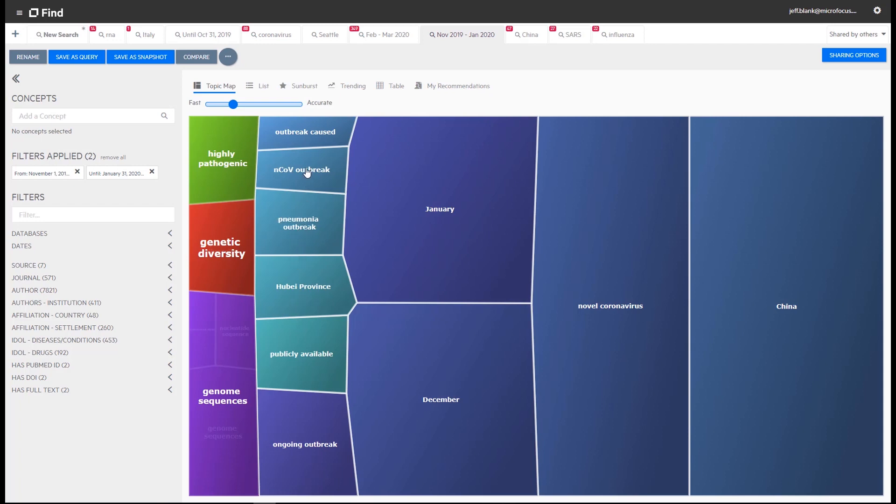
{"action": "mouse_move", "coordinate": [305, 227]}
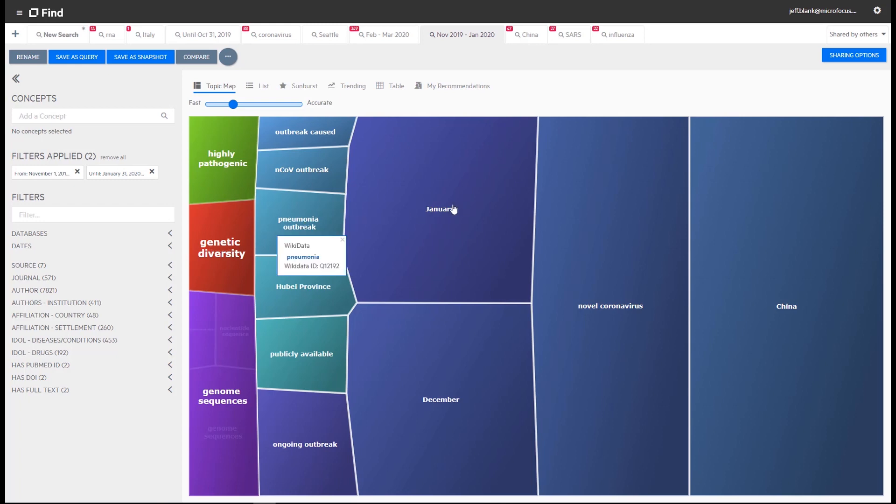
{"action": "mouse_move", "coordinate": [441, 246]}
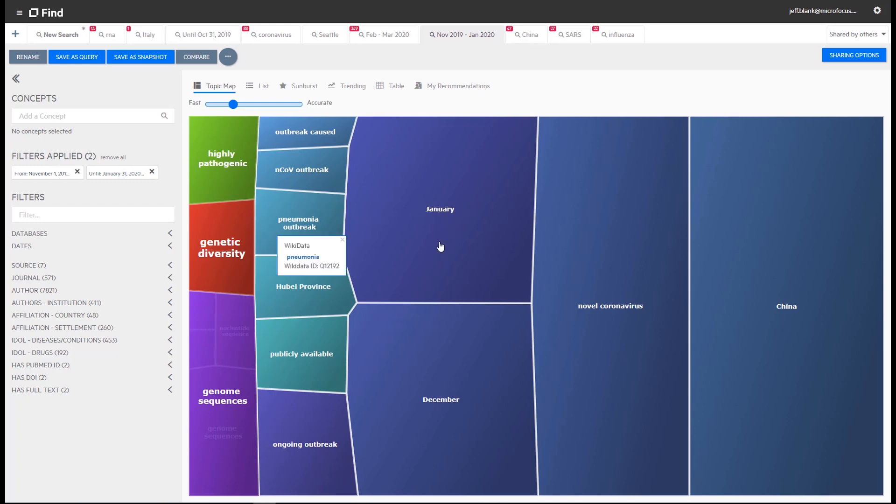
{"action": "mouse_move", "coordinate": [446, 365]}
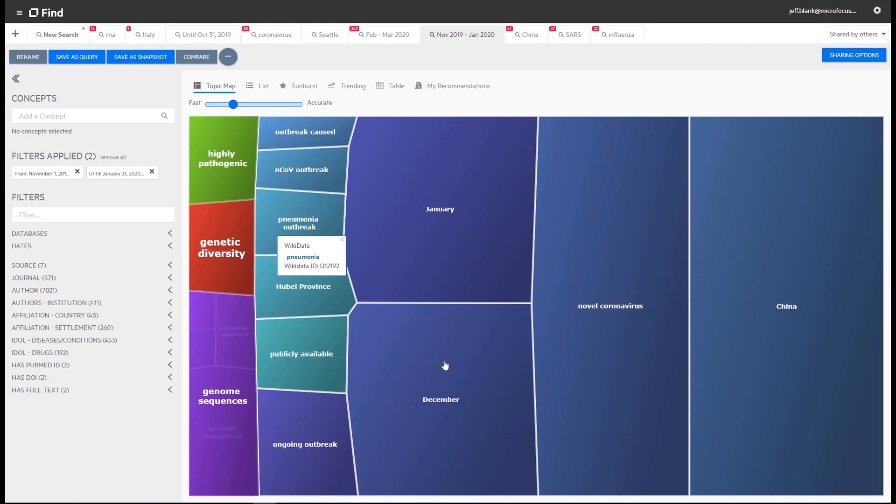
{"action": "mouse_move", "coordinate": [382, 34]}
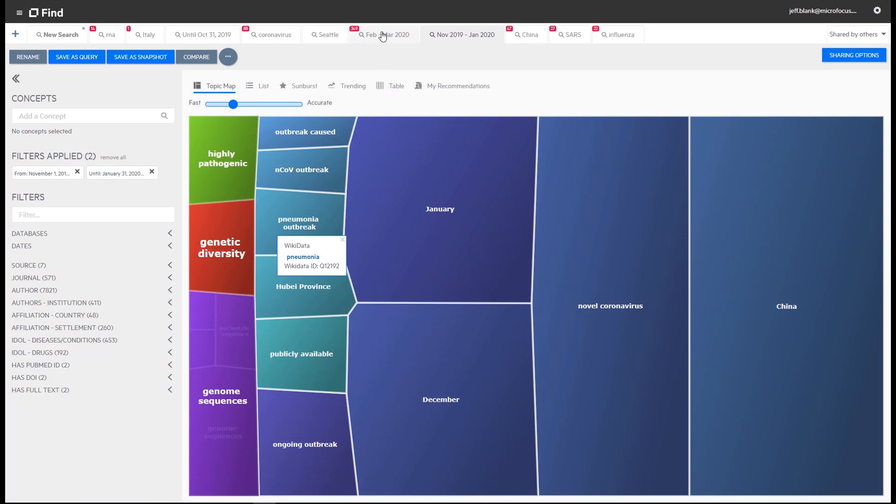
Return to the 'Feb - Mar 2020' saved search showing novel coronavirus and China topics.
{"action": "left_click", "coordinate": [387, 34]}
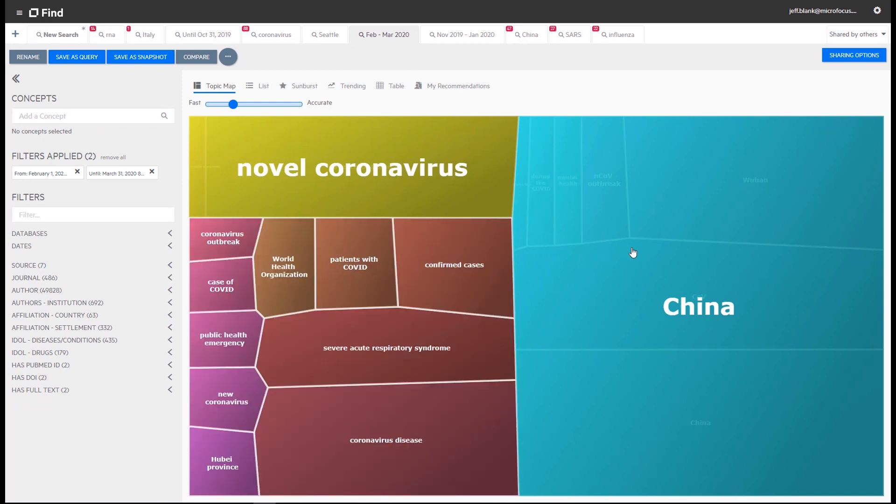
{"action": "mouse_move", "coordinate": [670, 201]}
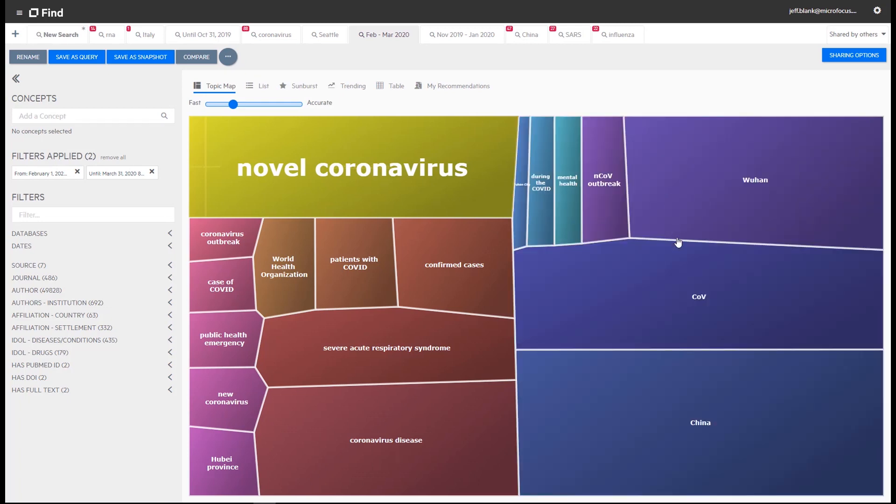
{"action": "mouse_move", "coordinate": [629, 454]}
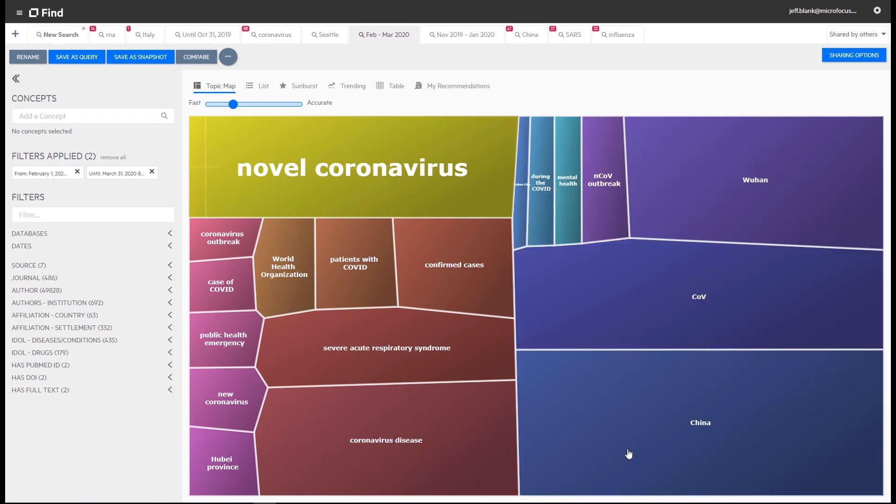
{"action": "mouse_move", "coordinate": [629, 453]}
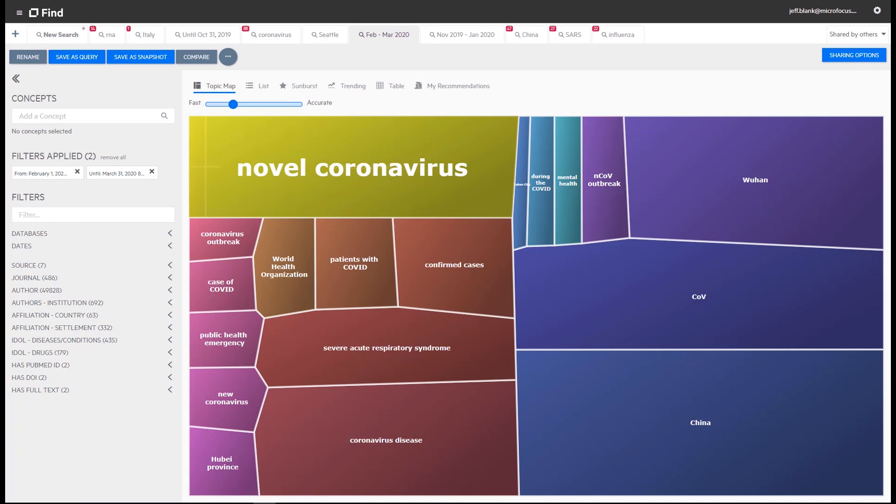